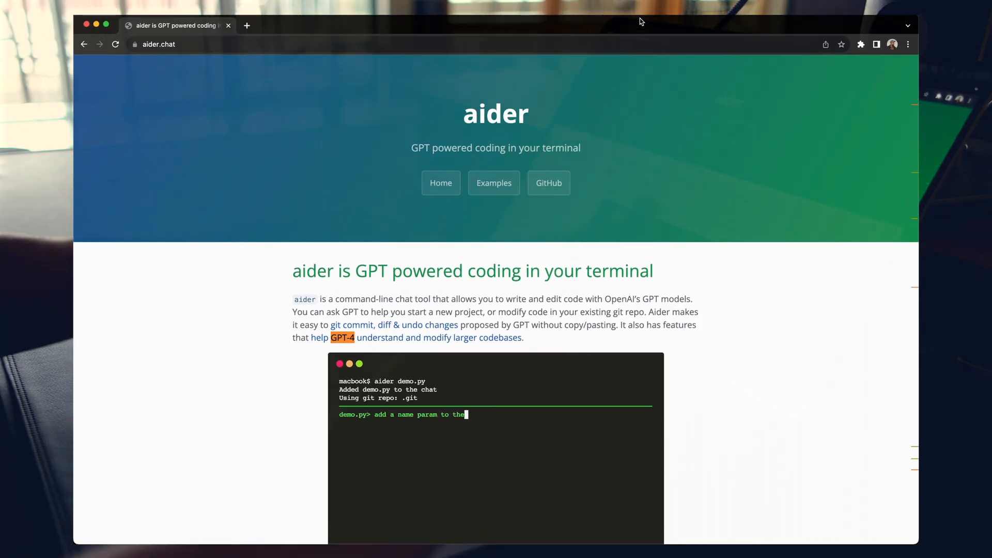
# Open the empty tests/notion_test.py tab, then view main.py's Notion read/write code.
pyautogui.write('`greeting` function. add all th')
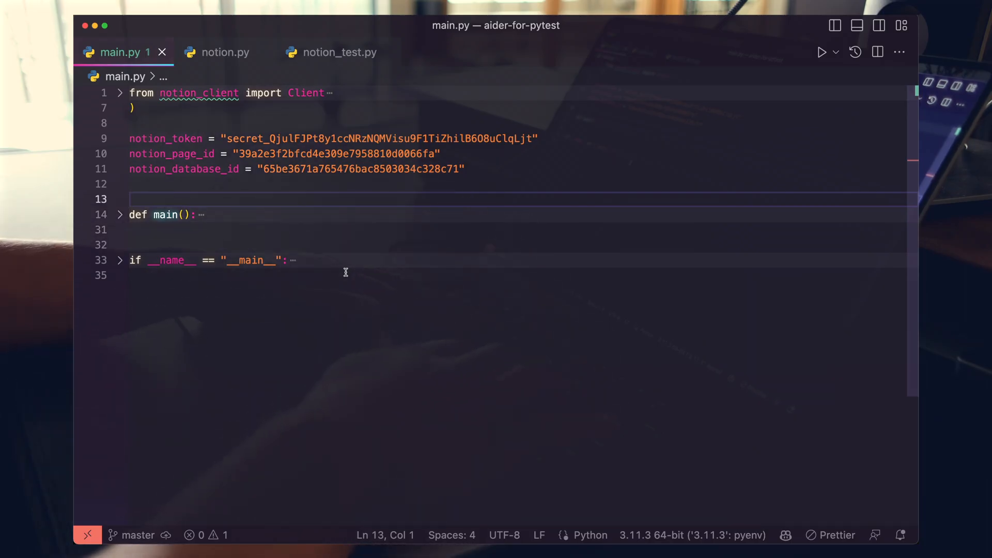
pyautogui.moveTo(355, 274)
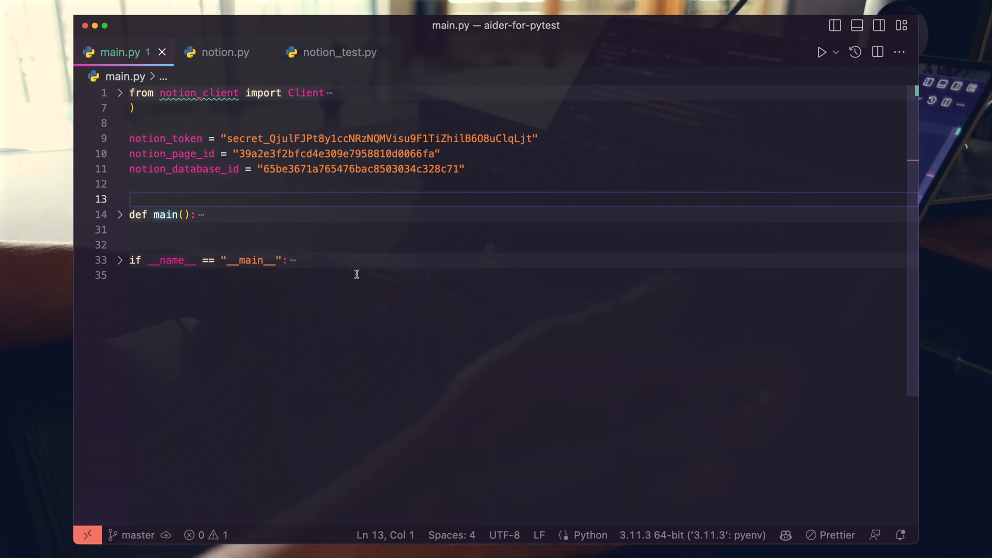
pyautogui.moveTo(228, 300)
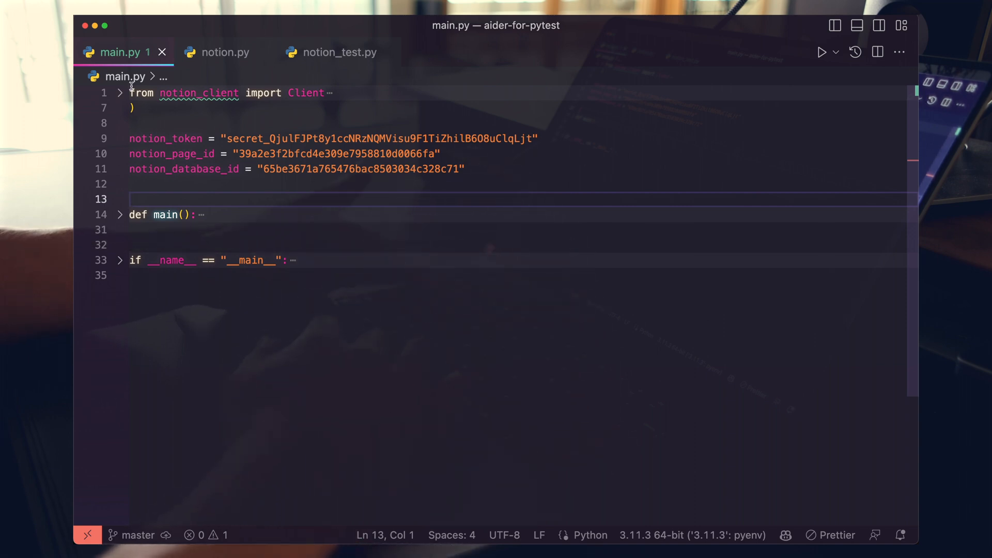
pyautogui.click(338, 52)
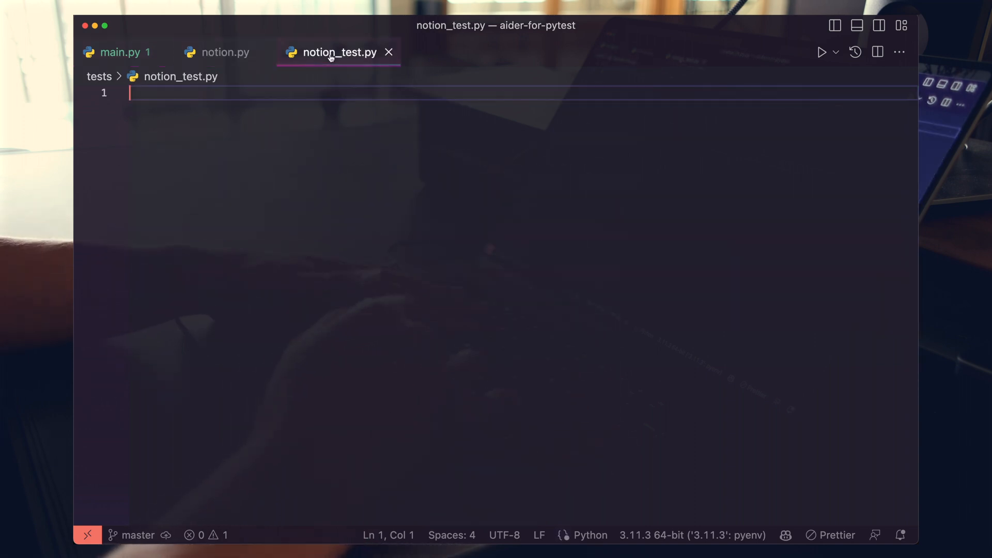
pyautogui.click(118, 52)
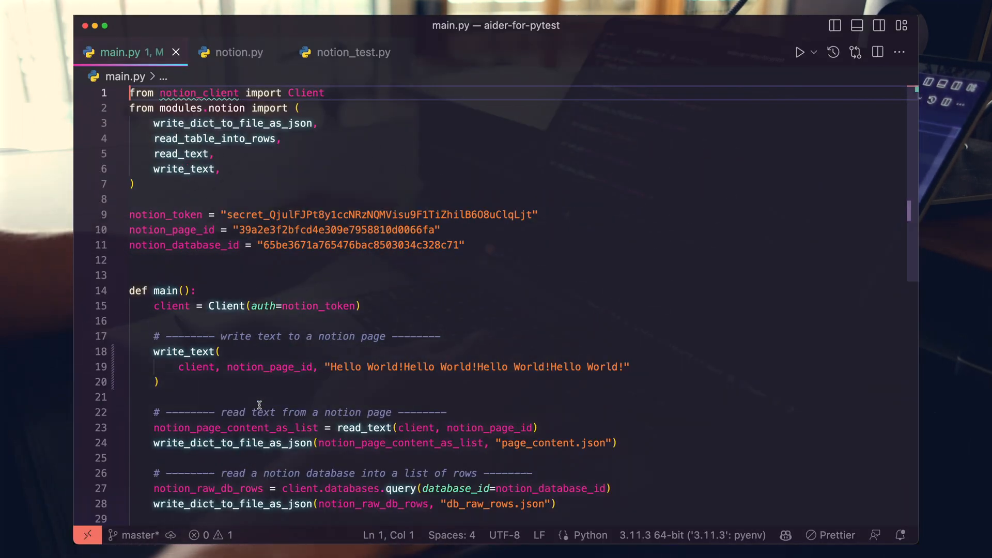
# Review main.py and modules/notion.py, fold the functions, and return to notion_test.py.
pyautogui.click(239, 51)
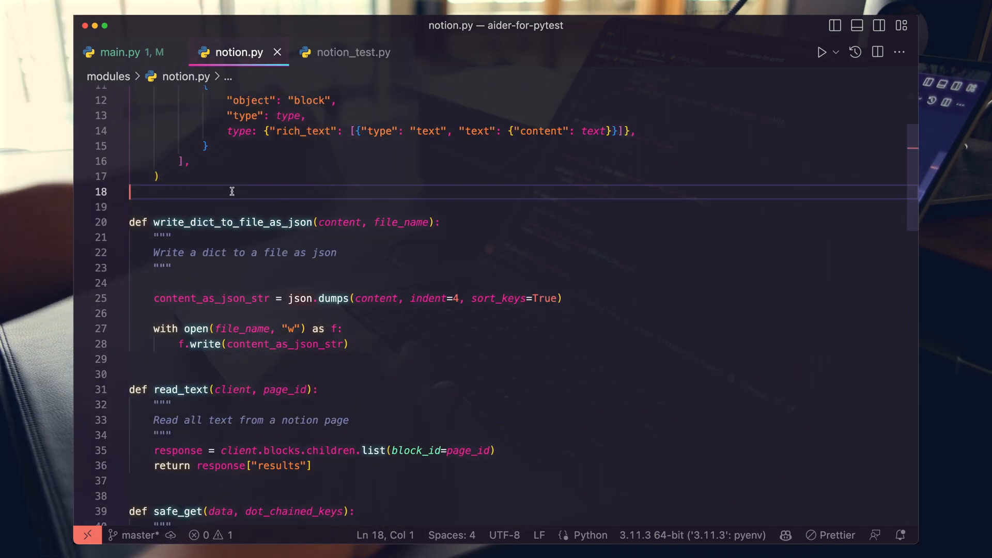
pyautogui.scroll(-3)
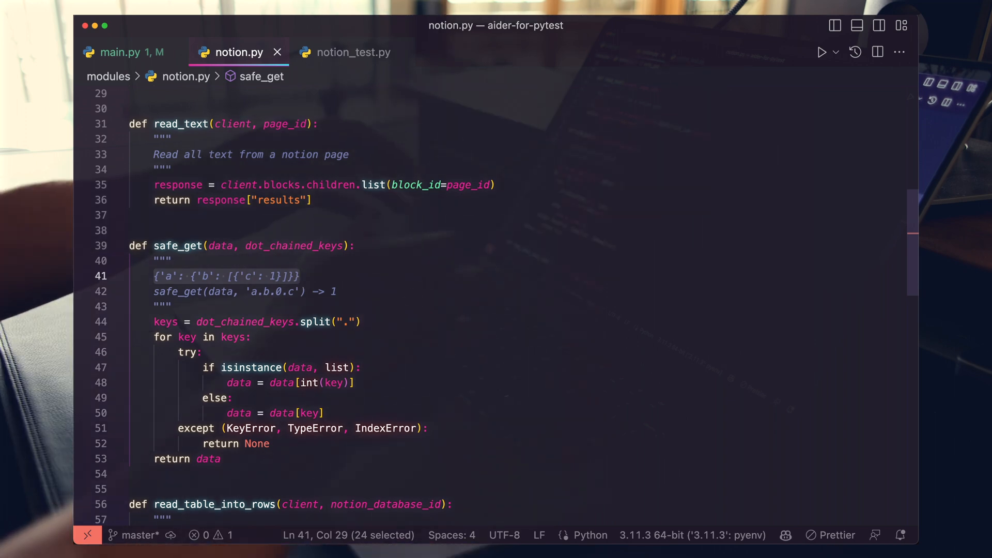
pyautogui.scroll(-3)
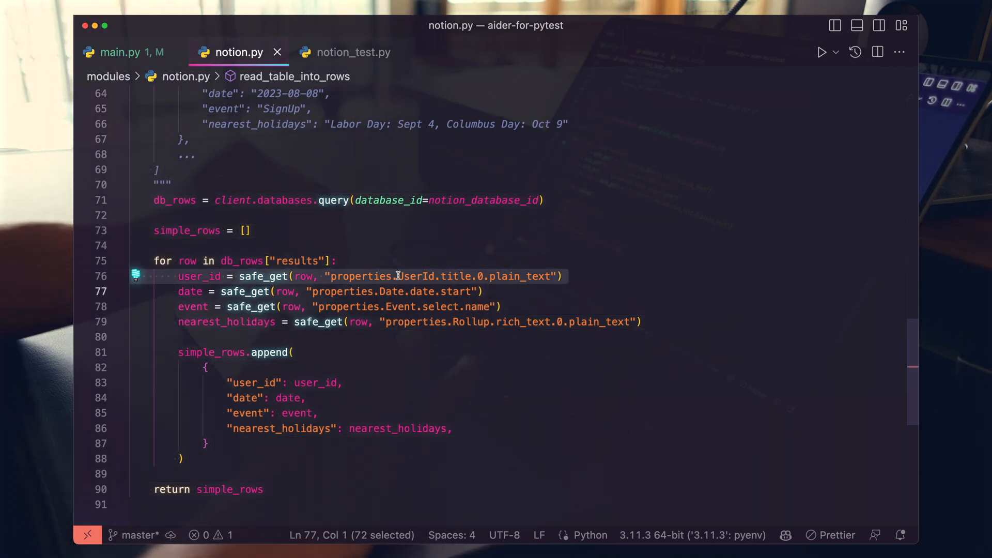
pyautogui.click(119, 129)
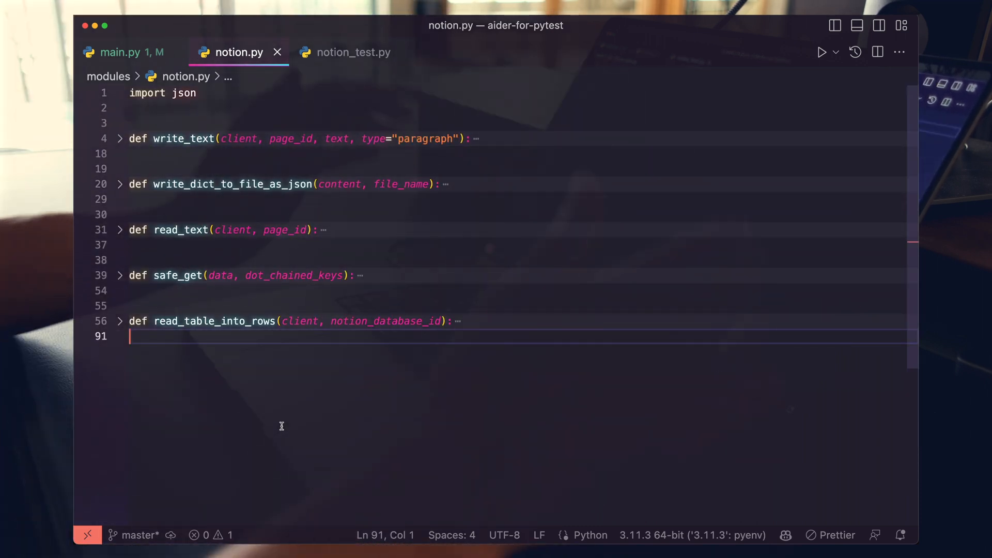
pyautogui.click(344, 53)
pyautogui.write('aider')
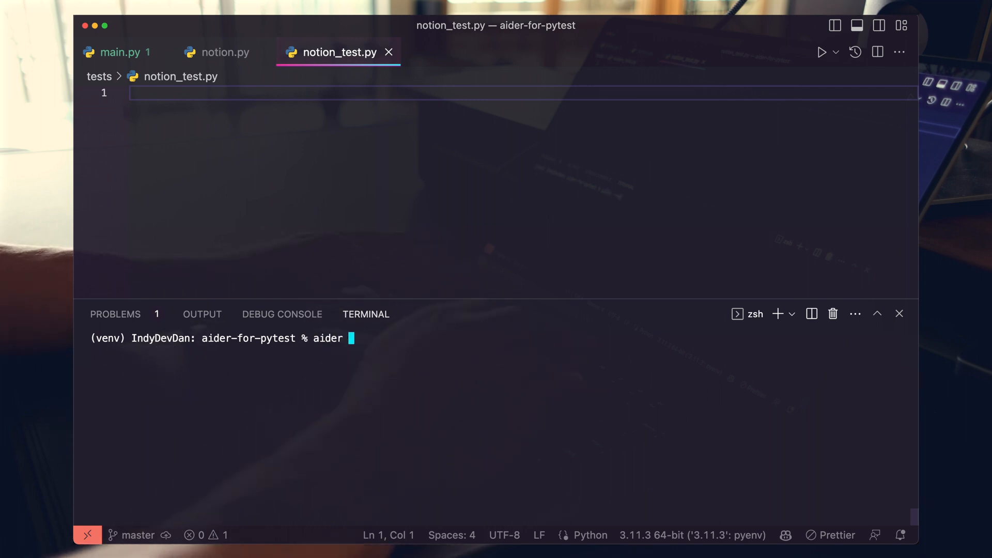
# Launch aider with GPT-4 and add modules/notion.py and tests/notion_test.py.
pyautogui.write('--model gpt-4')
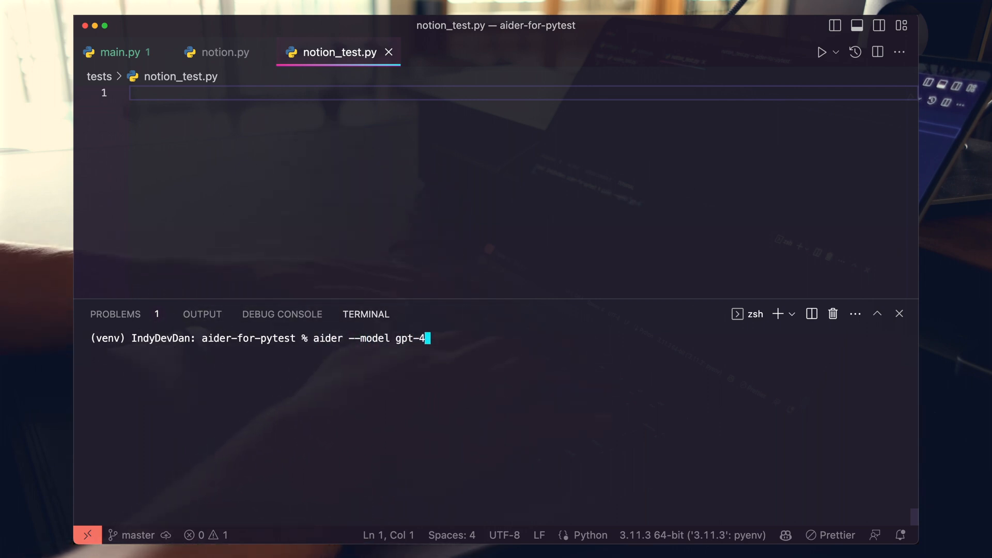
pyautogui.press('Enter')
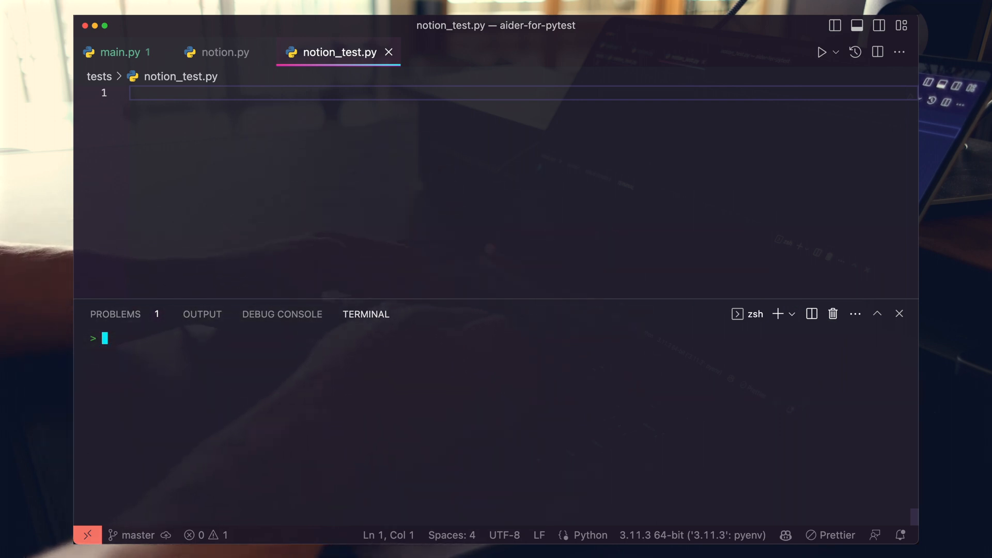
pyautogui.write('/add modules/notion.py tests/notion_test.py')
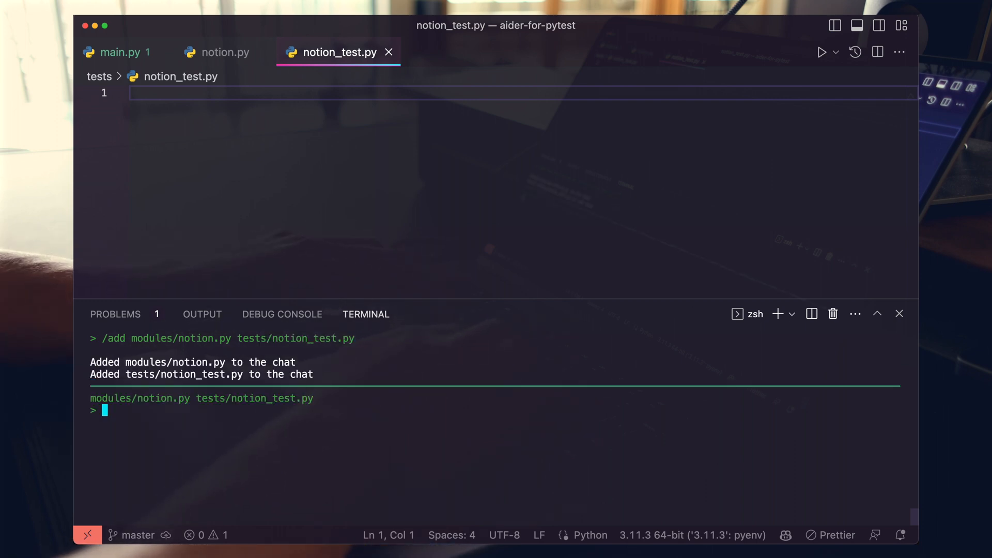
# Ask aider to write mocked pytest tests for each function in notion.py.
pyautogui.click(225, 53)
pyautogui.write('Using pytest,')
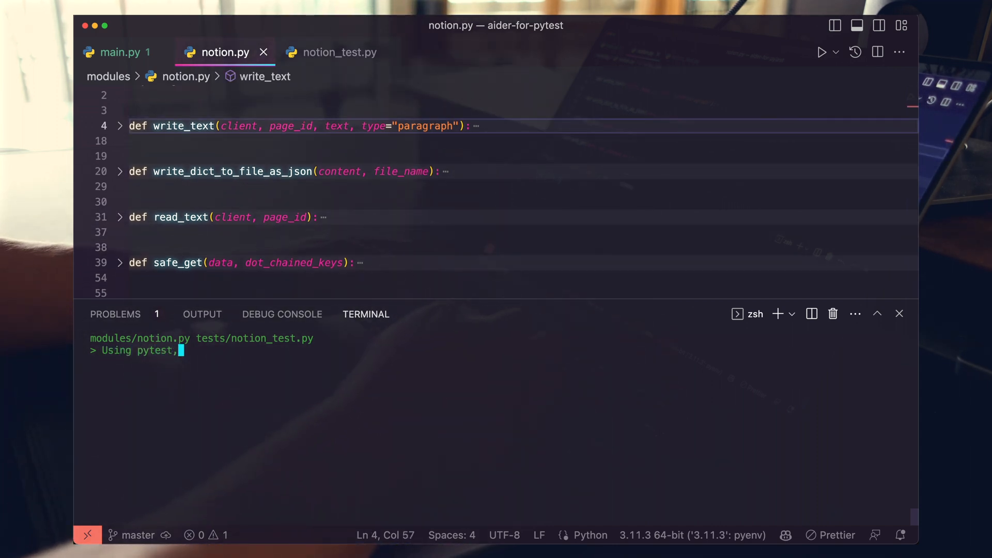
pyautogui.write('write tests for notion_test.py that cover every')
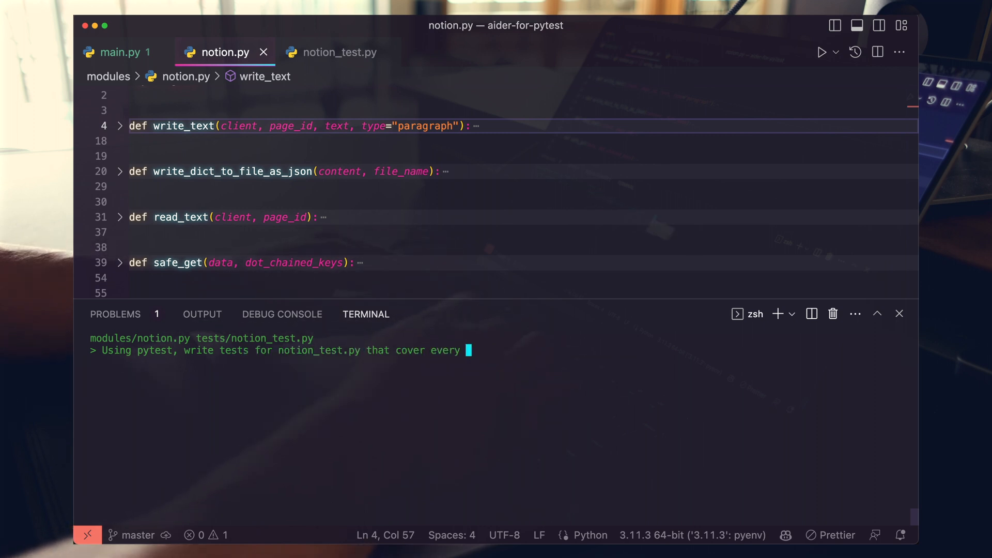
pyautogui.write('function in notion.py. moc')
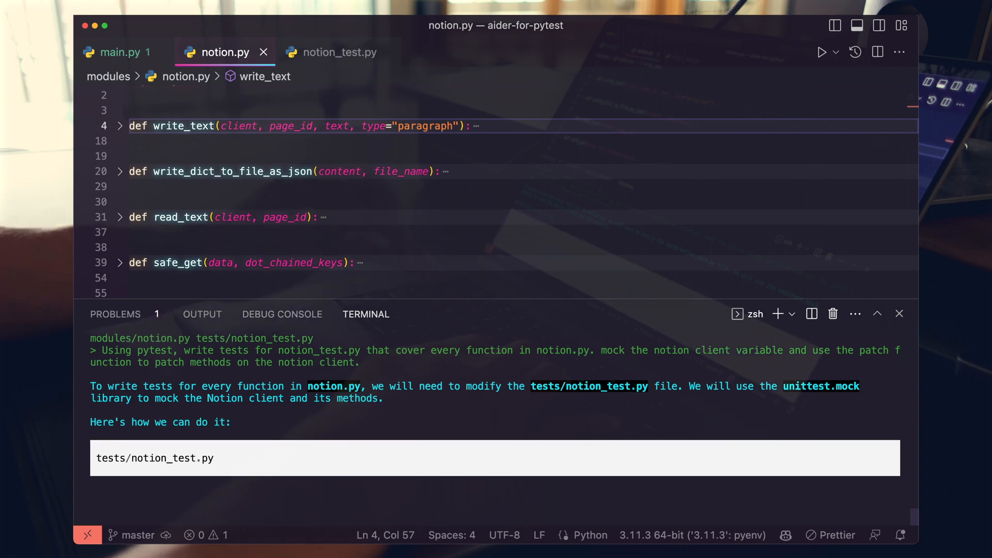
# Scroll through aider's five generated mocked tests, then open notion_test.py to view them.
pyautogui.scroll(-3)
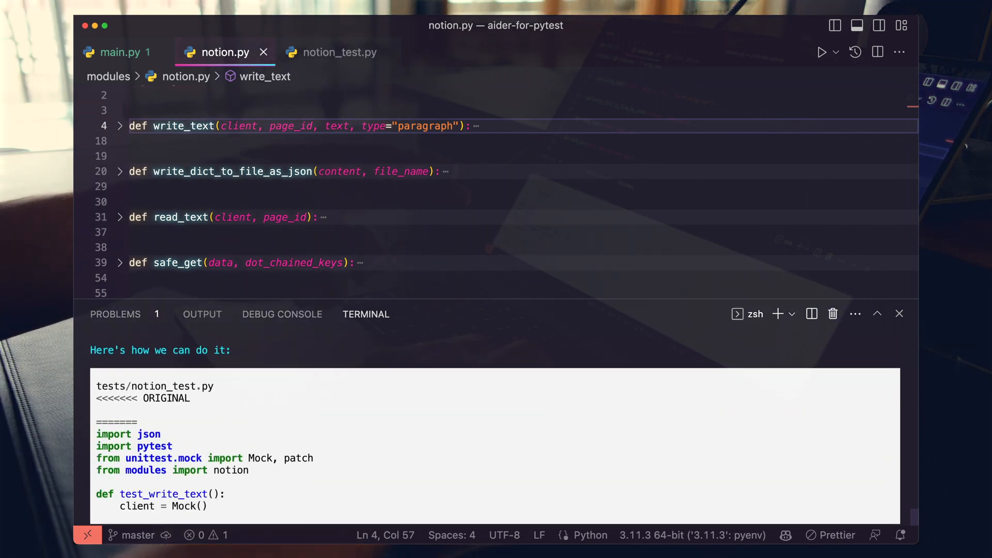
pyautogui.scroll(-3)
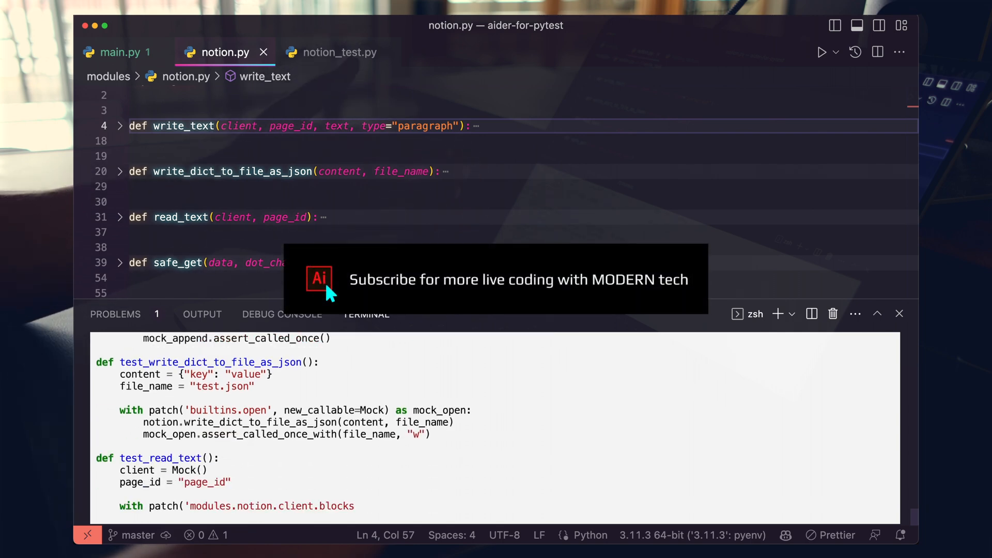
pyautogui.scroll(-3)
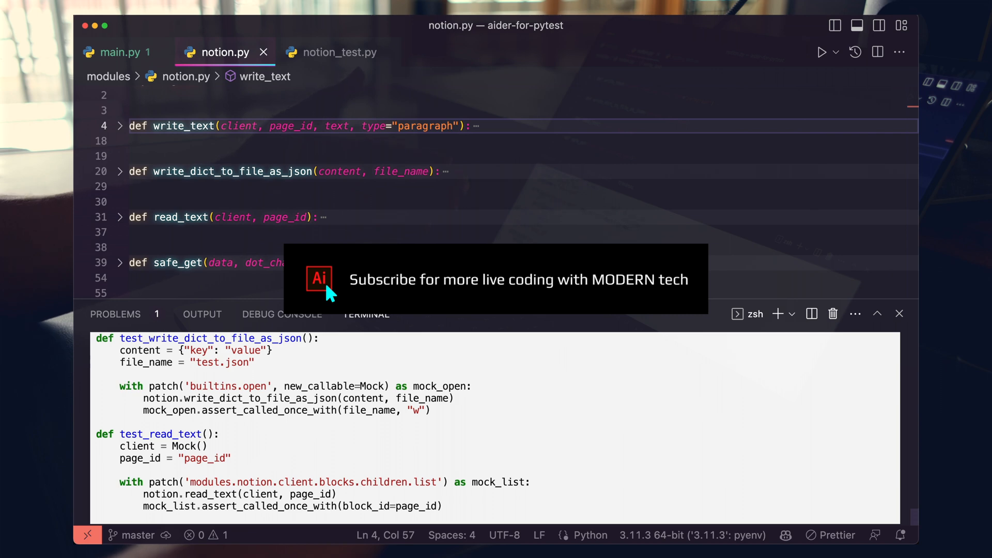
pyautogui.scroll(-3)
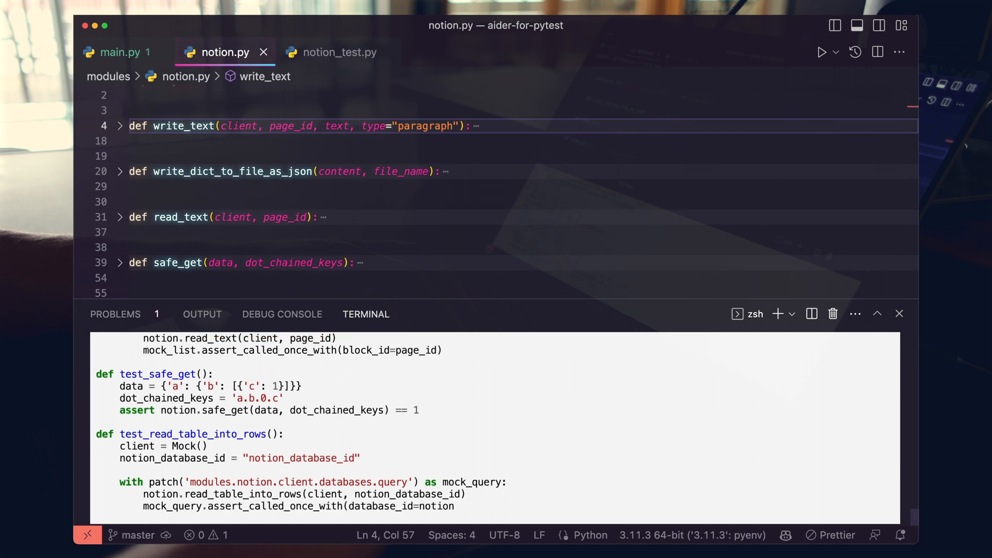
pyautogui.scroll(-3)
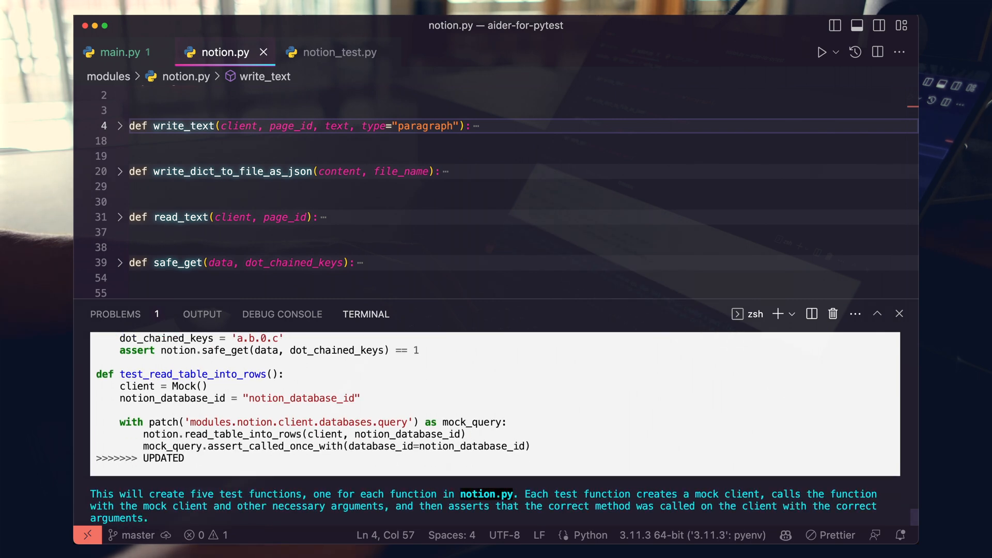
pyautogui.scroll(-3)
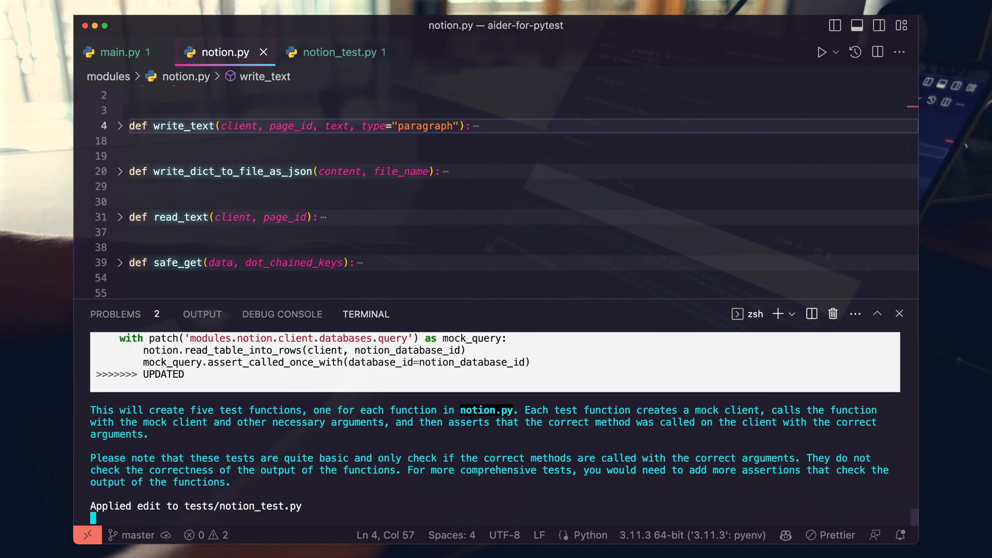
pyautogui.click(341, 51)
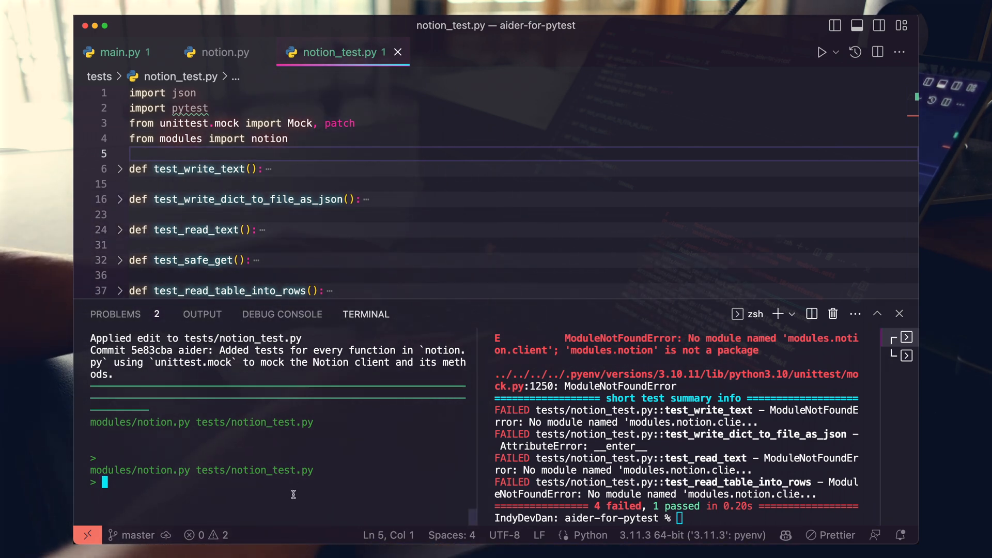
# Run pytest via aider's /run, let aider fix the mock object names, and rerun pytest.
pyautogui.write('/run')
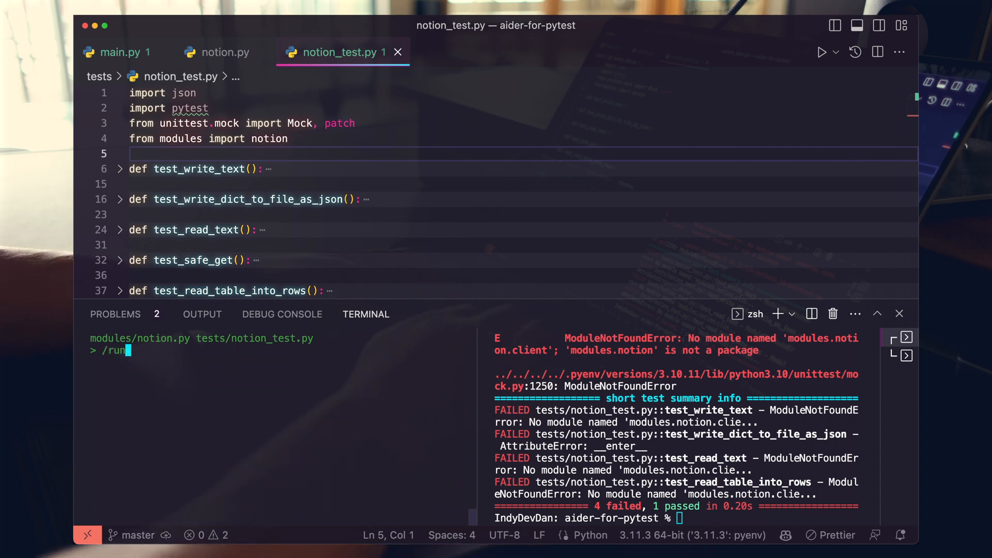
pyautogui.write('pytest')
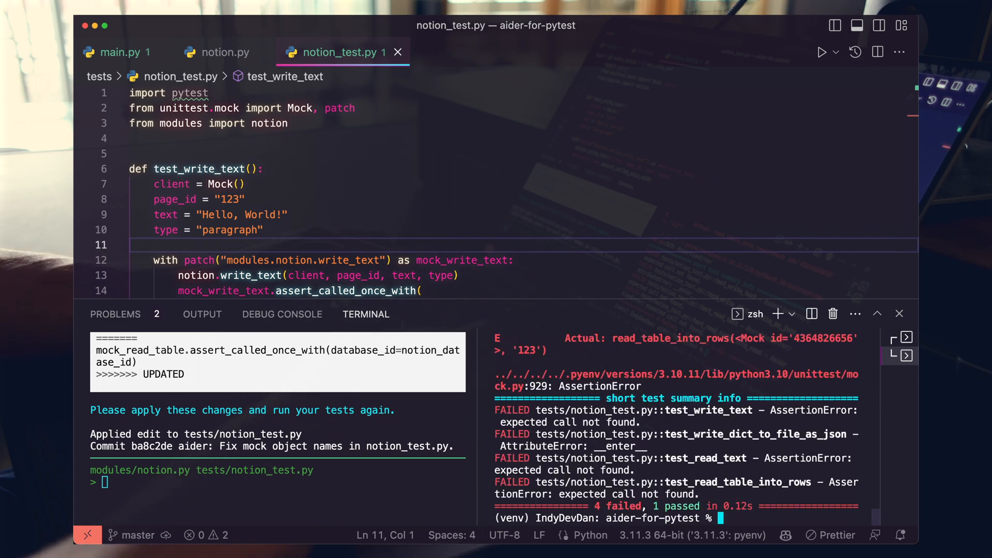
pyautogui.write('/run pytest')
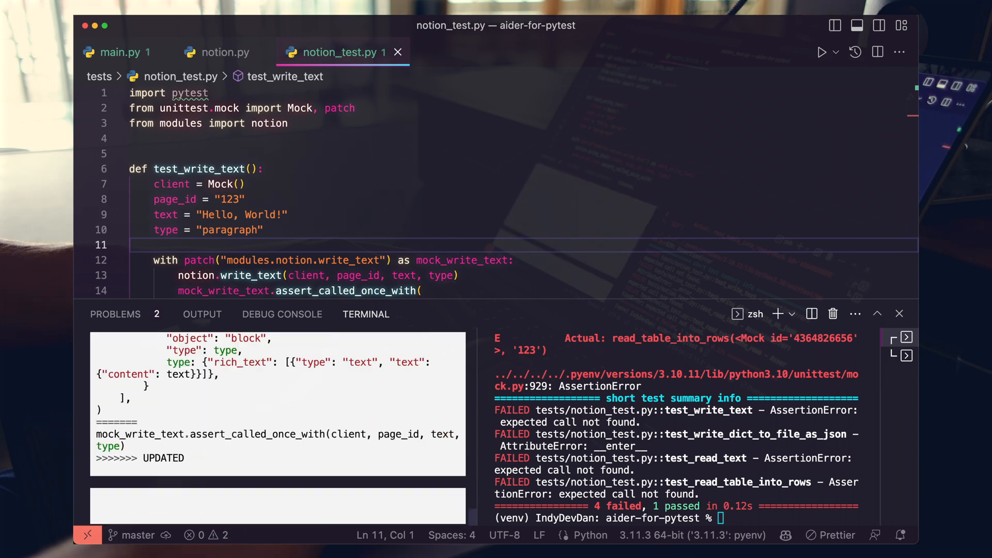
pyautogui.scroll(-3)
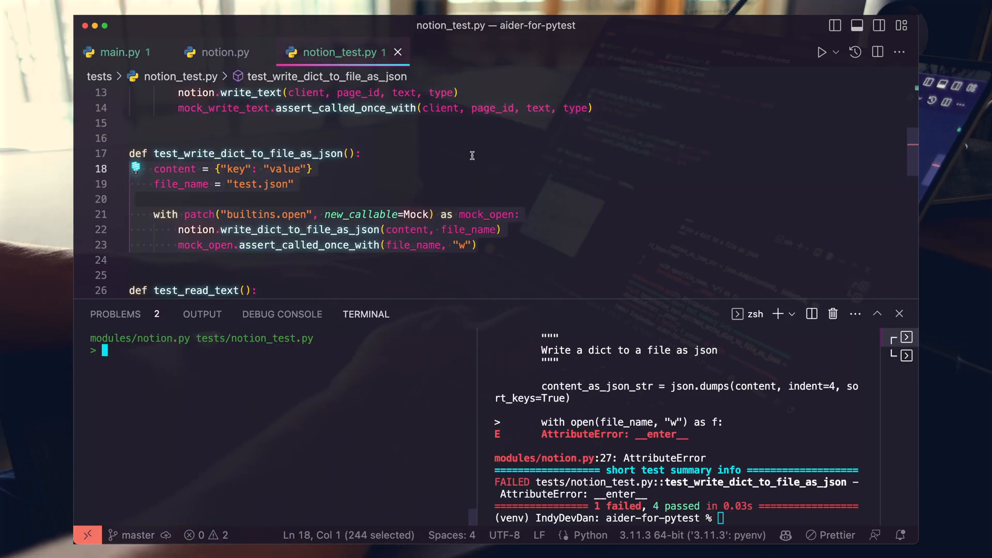
# Request that the write_dict_to_file_as_json test write to and read from disk.
pyautogui.write('update the write_dict_to_file_as_json` method to w')
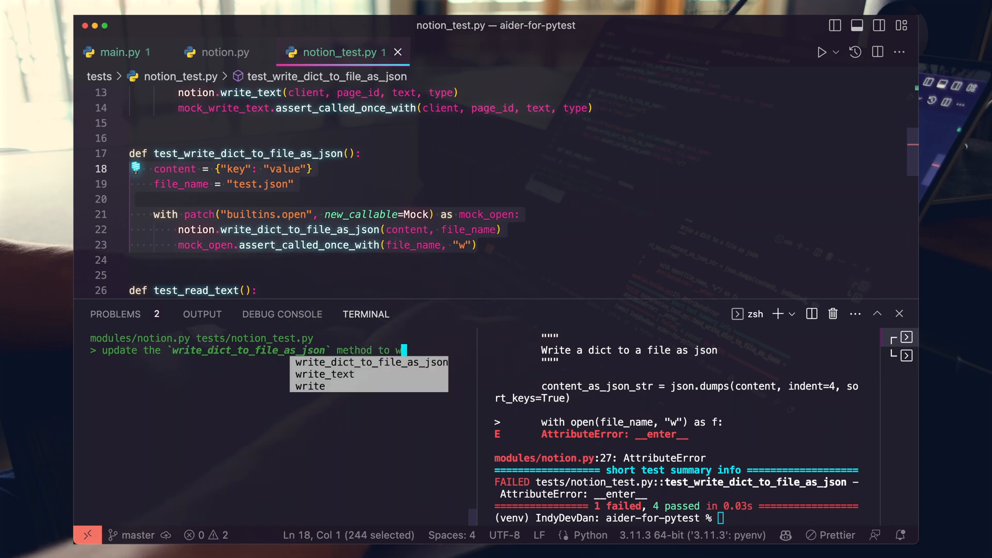
pyautogui.write('rite and read from dis')
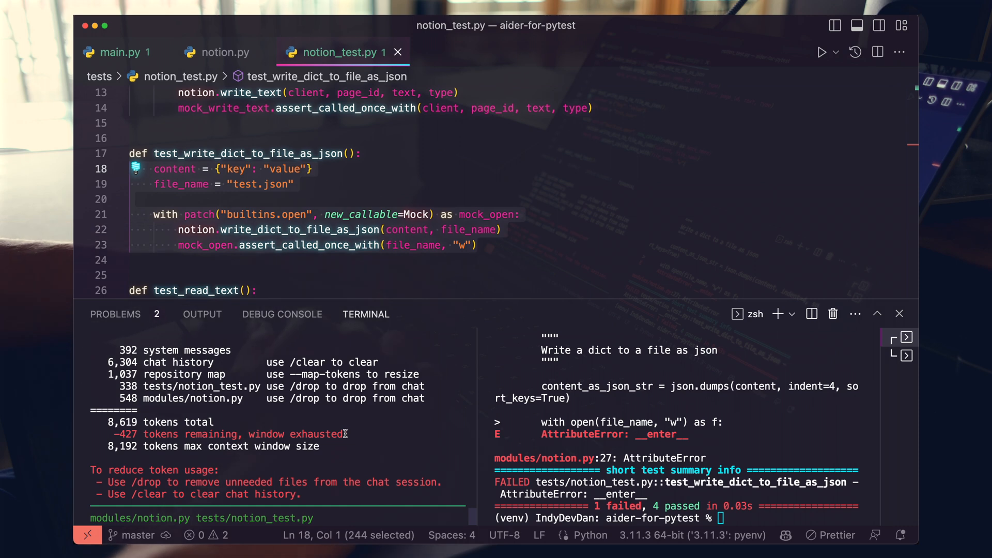
# Enter /clear at the aider prompt to wipe the chat history.
pyautogui.write('/')
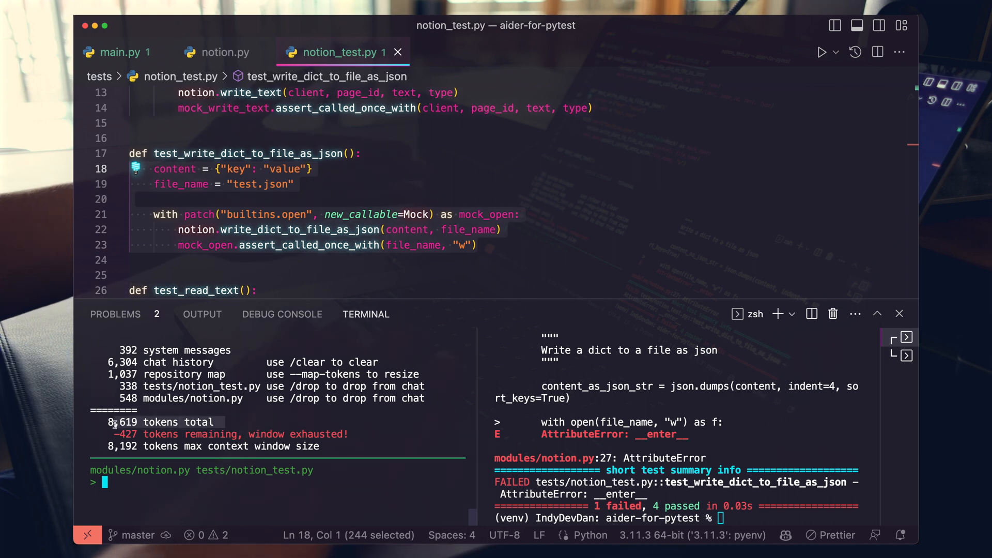
pyautogui.moveTo(363, 502)
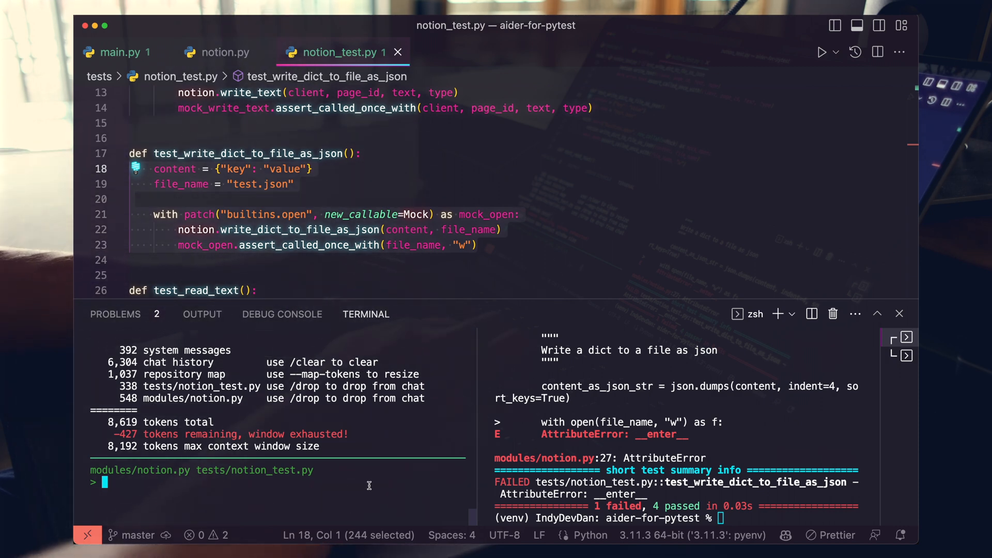
pyautogui.write('/clear')
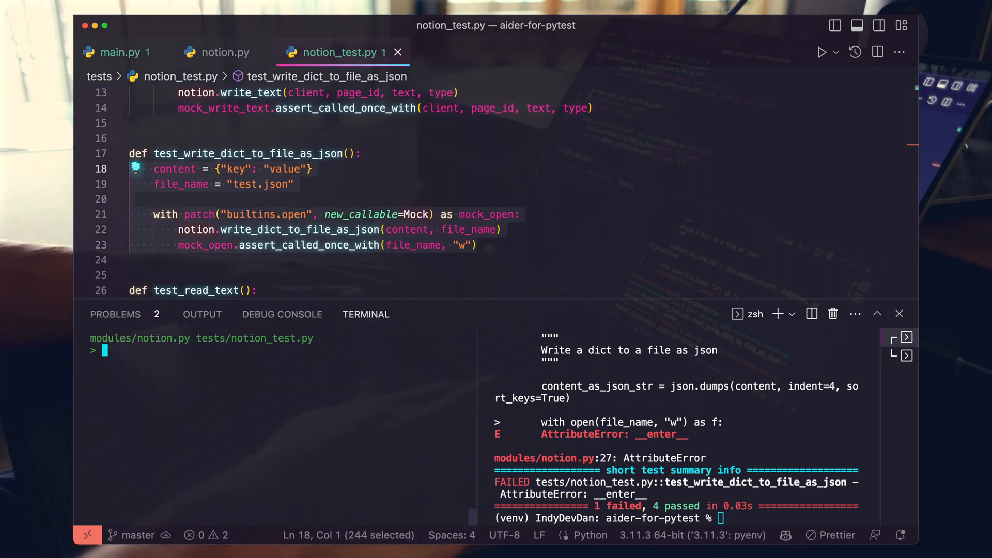
# Resubmit the unmocked write-and-read-from-disk request for write_dict_to_file_as_json, then compare with notion.py.
pyautogui.write('update the `write_dict_to_file_as_json` method to write and read from disk. dont mock anything.')
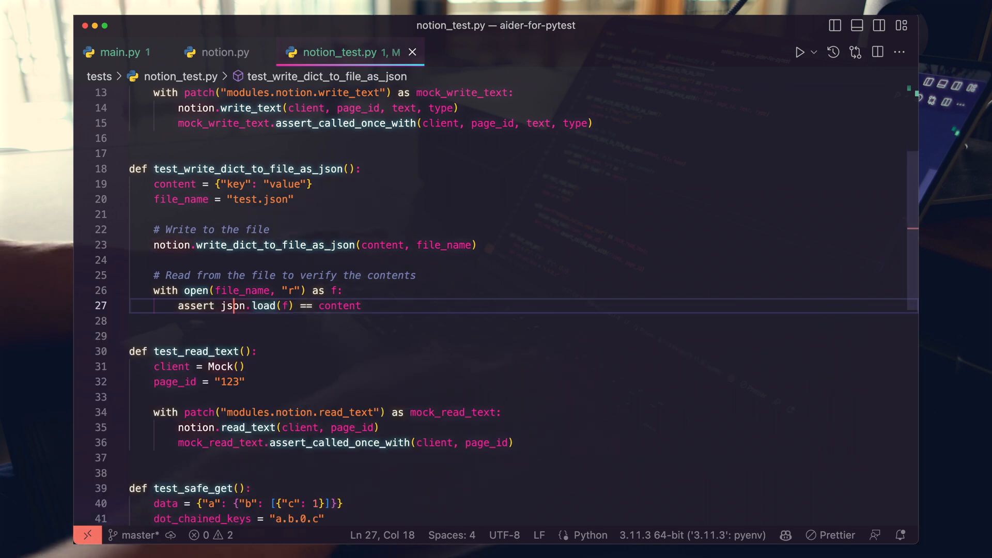
pyautogui.click(225, 52)
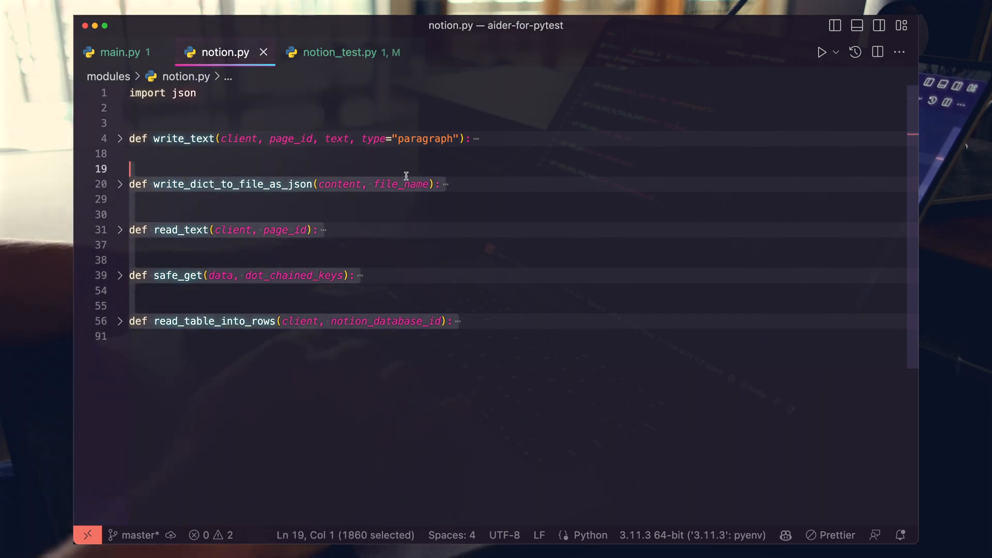
# Return to notion_test.py, run /run pytest in aider, and scroll through the passing tests.
pyautogui.click(341, 51)
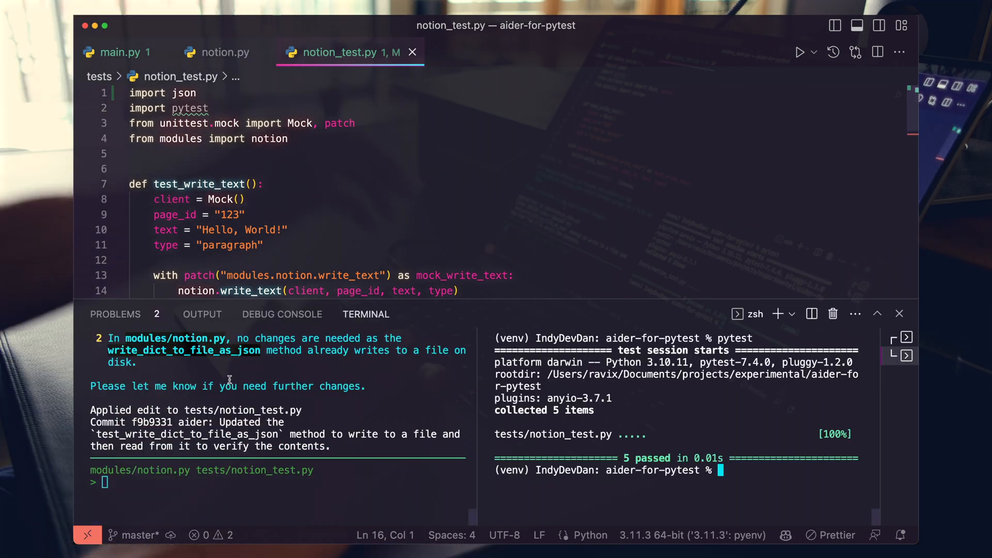
pyautogui.write('/run')
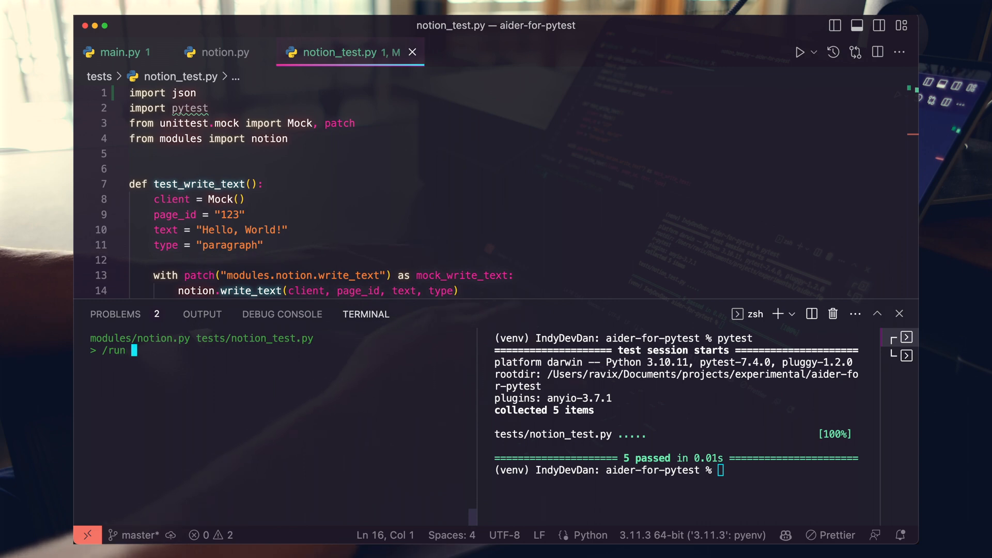
pyautogui.write('pytest')
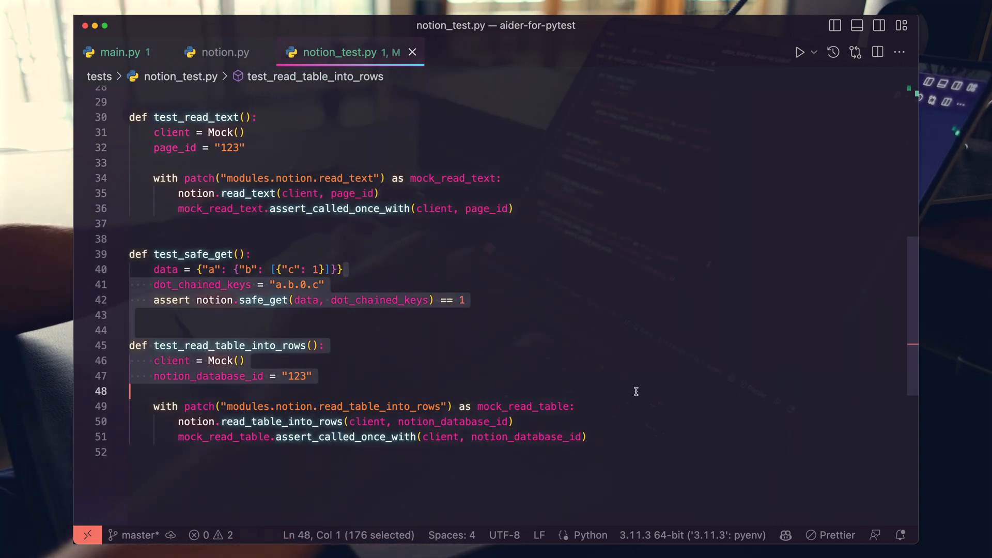
pyautogui.scroll(-3)
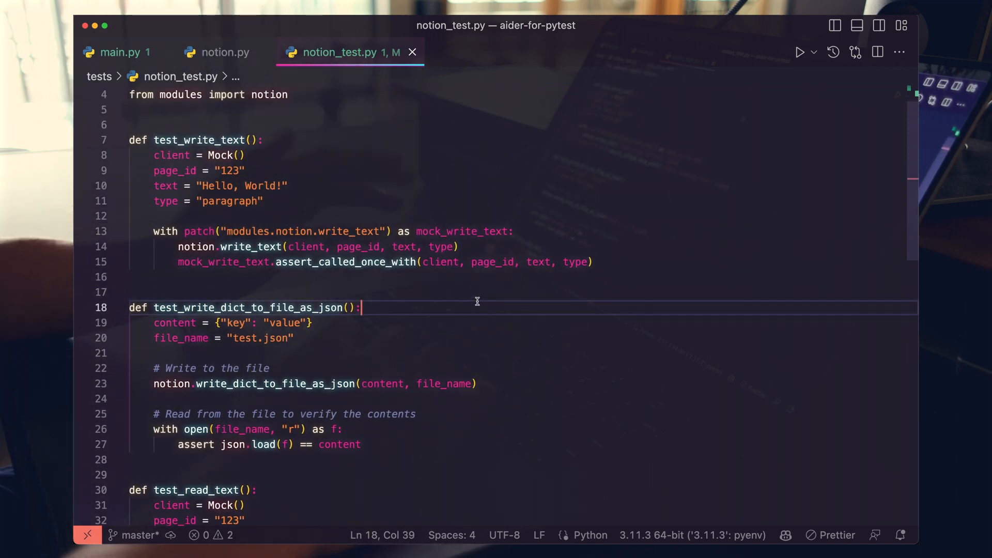
pyautogui.scroll(-3)
pyautogui.write('where it makes sense, add test parametrization to exists tests to increase')
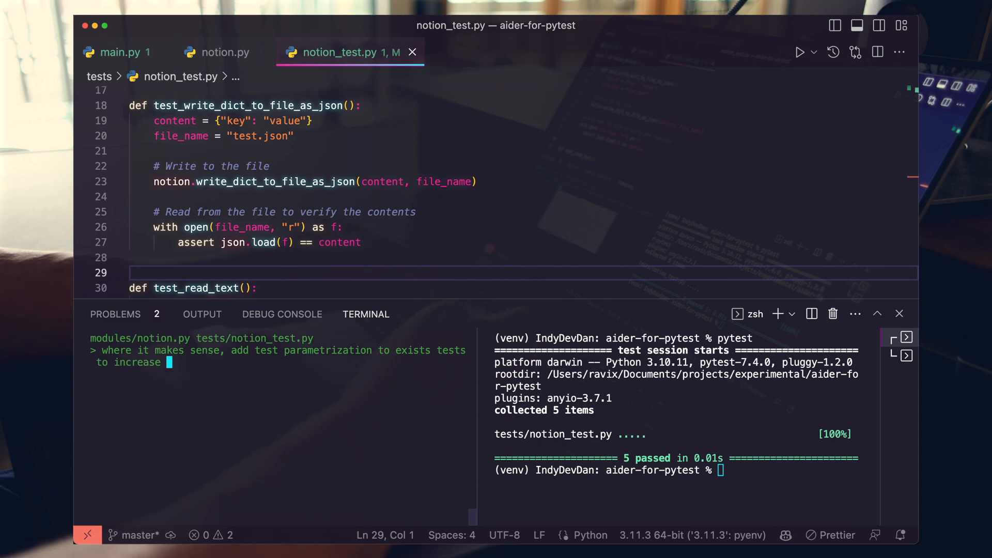
pyautogui.write('test coverage.')
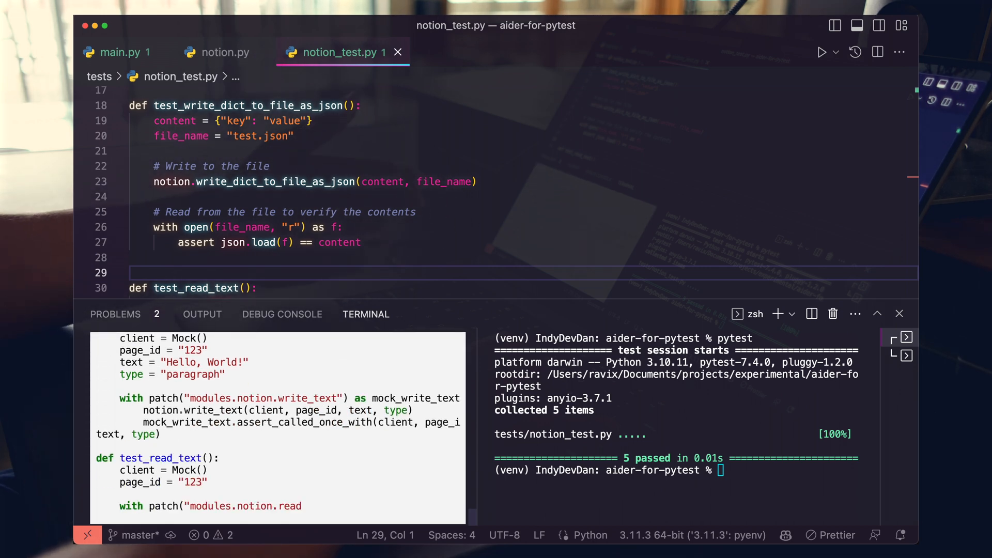
pyautogui.scroll(-3)
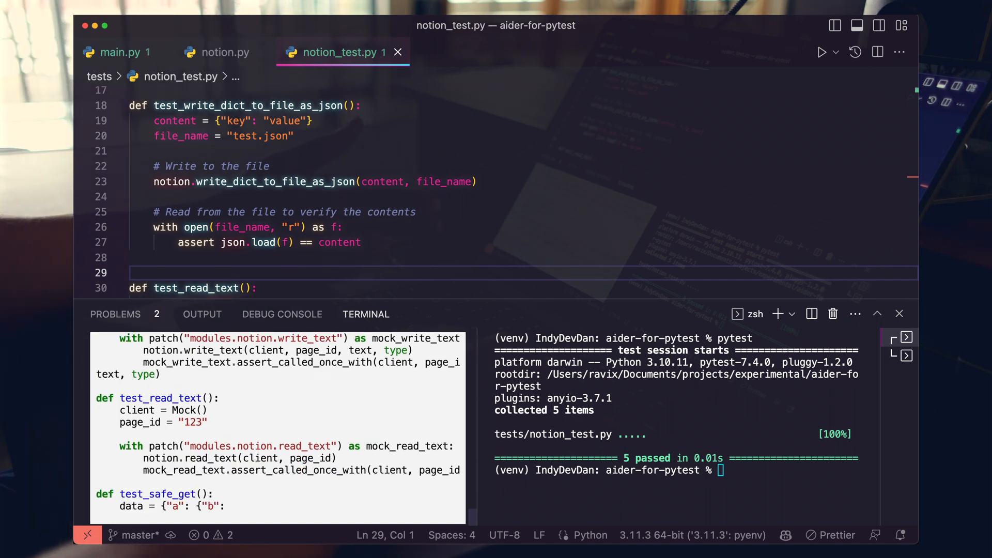
pyautogui.scroll(-3)
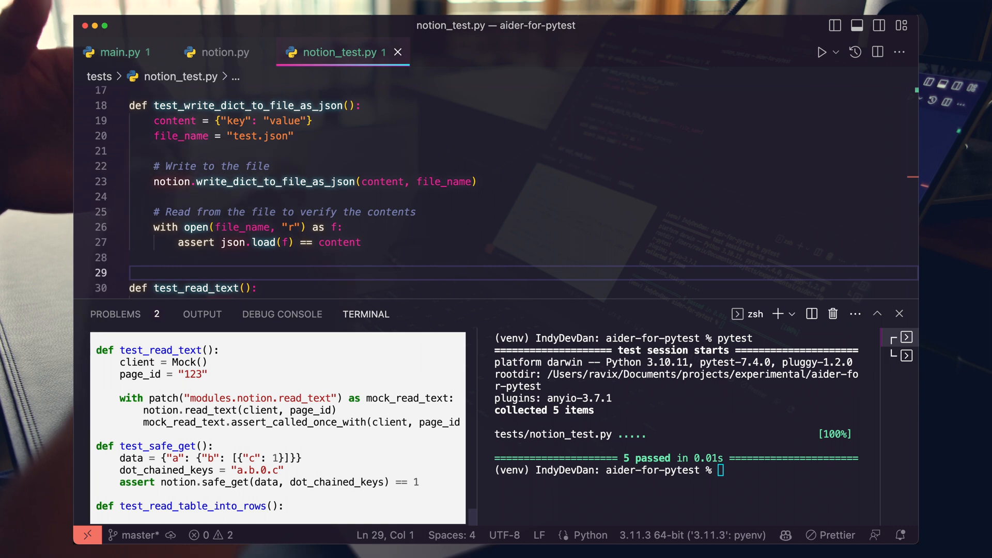
pyautogui.scroll(-3)
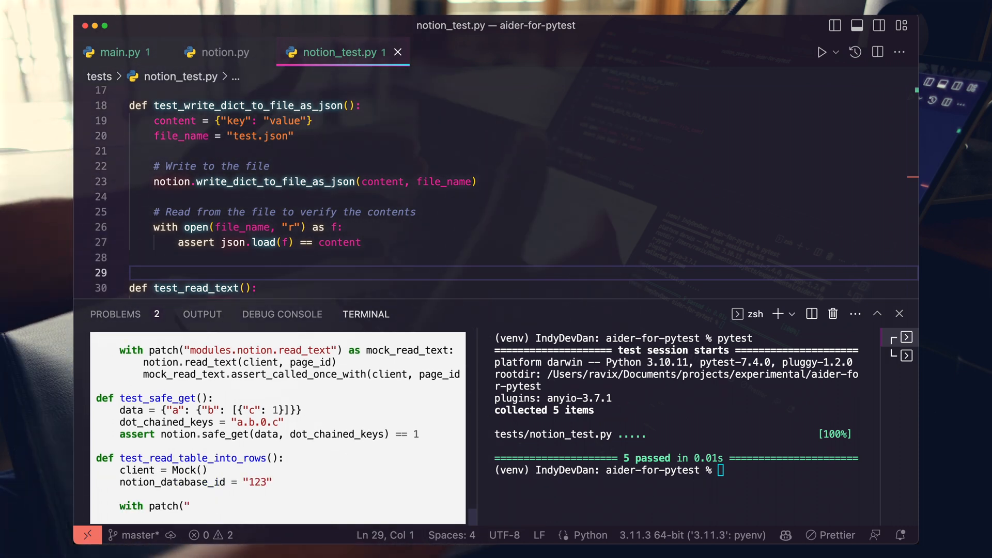
pyautogui.scroll(-3)
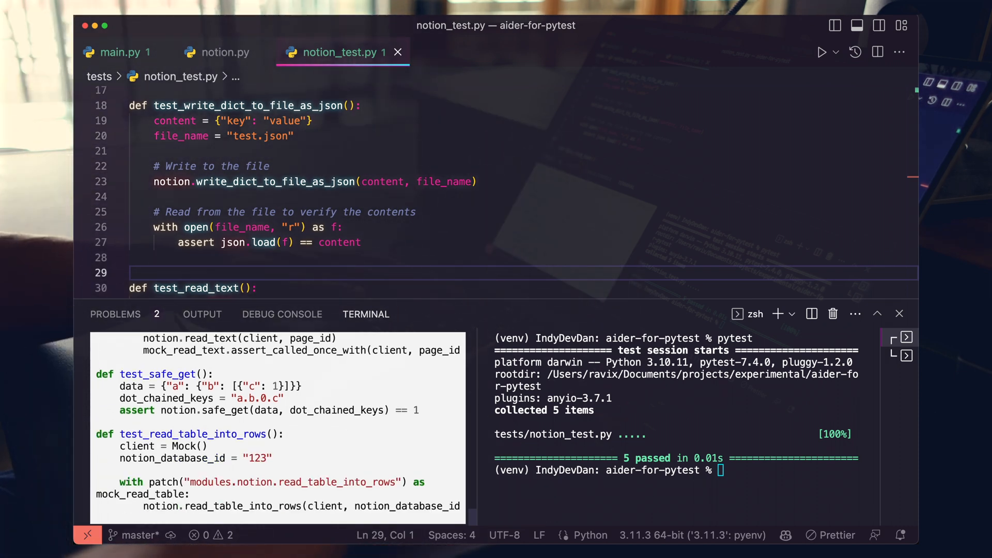
pyautogui.scroll(-3)
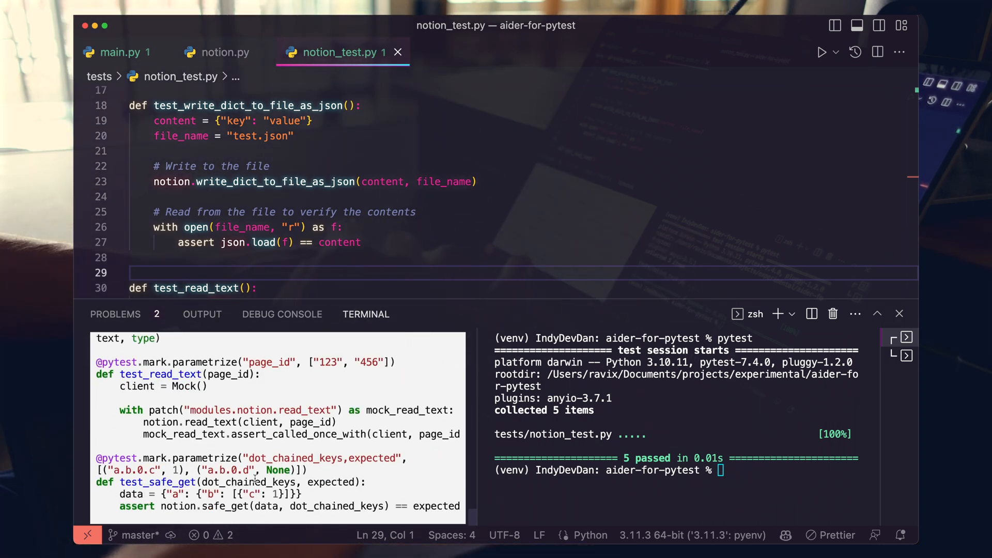
pyautogui.scroll(-3)
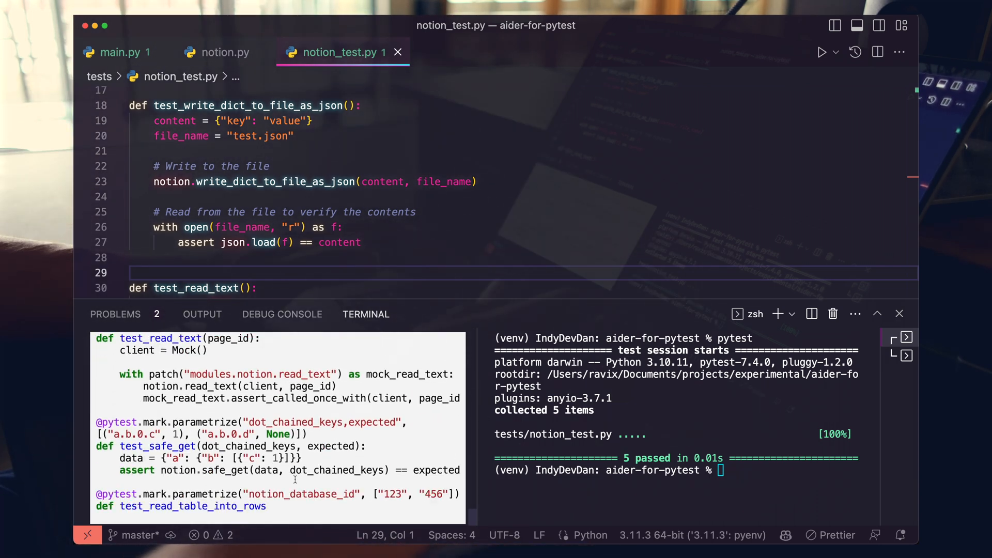
pyautogui.scroll(-3)
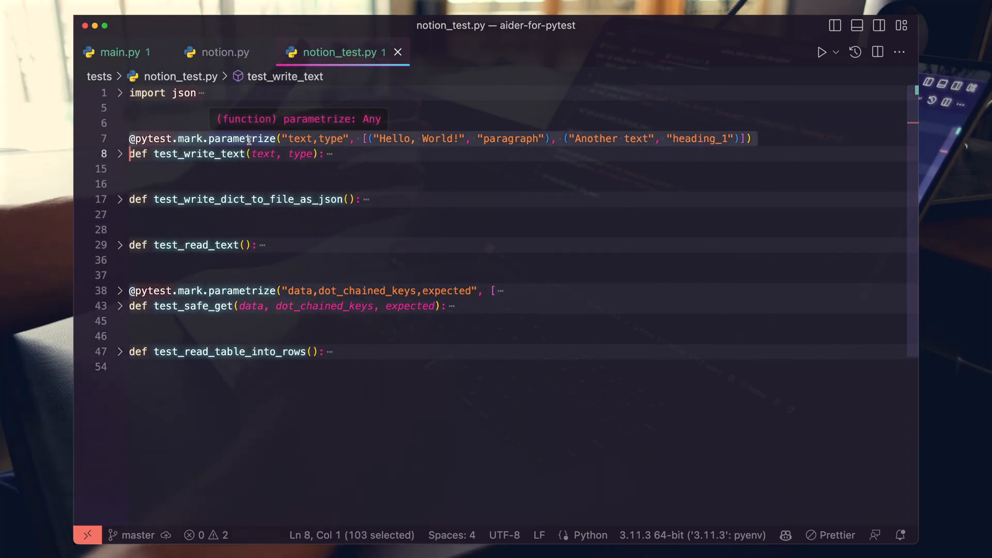
# Unfold test_write_text to review aider's parametrized tests, then rerun pytest.
pyautogui.click(120, 153)
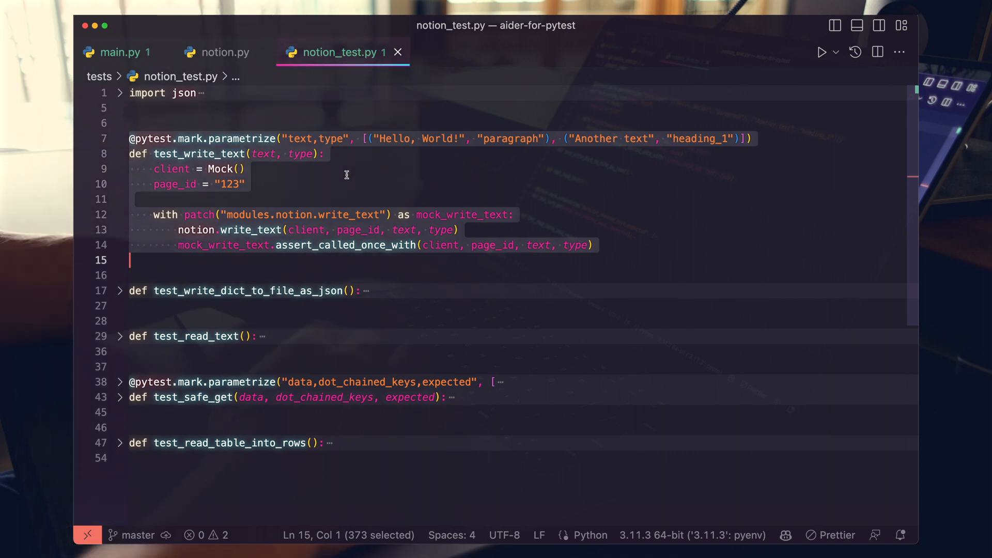
pyautogui.click(119, 153)
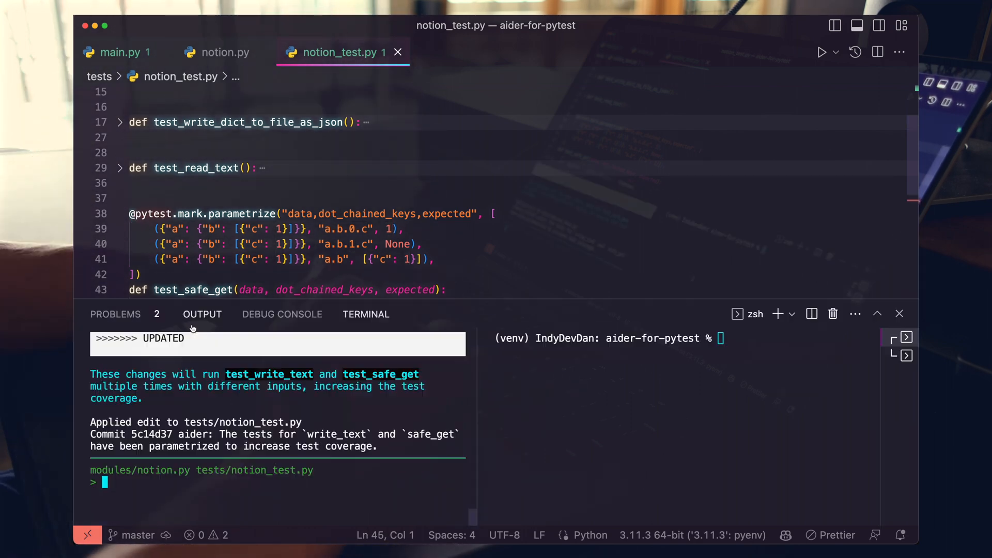
pyautogui.write('pytest')
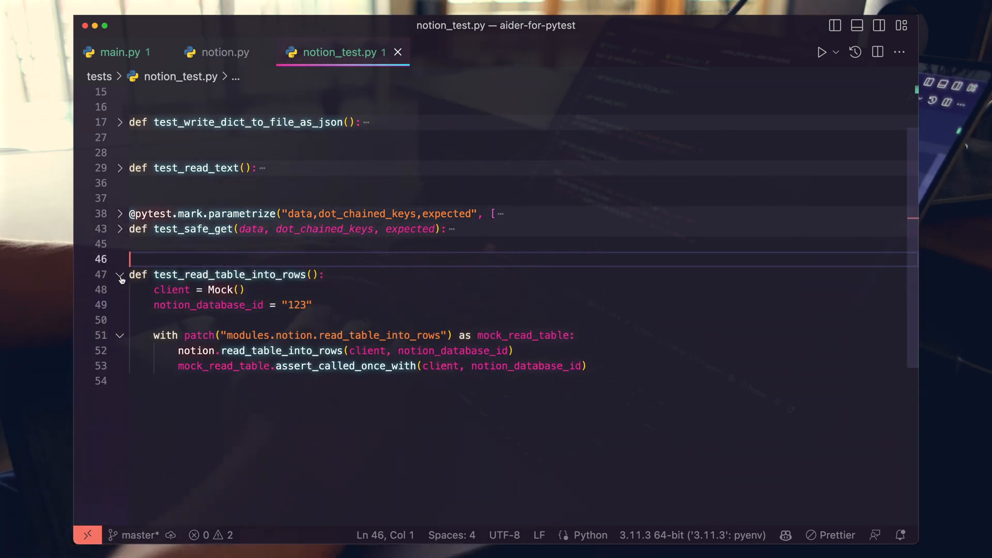
# Unfold test_read_table_into_rows and select its name to inspect it.
pyautogui.click(161, 274)
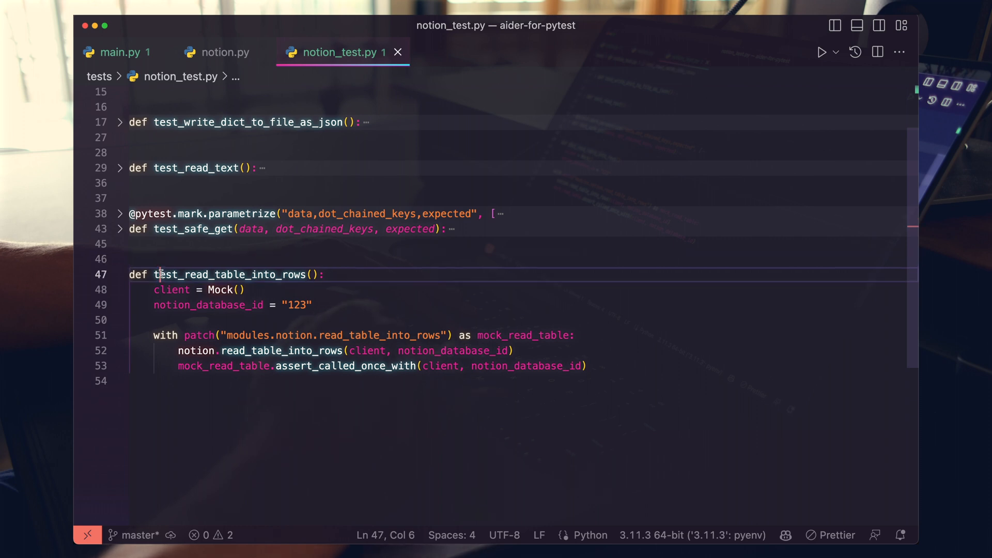
pyautogui.doubleClick(232, 275)
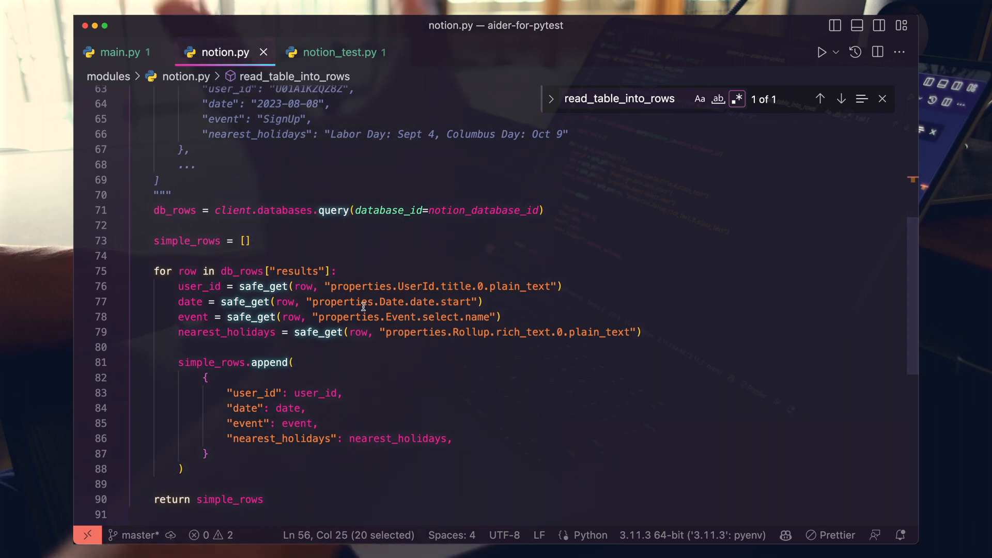
pyautogui.click(881, 98)
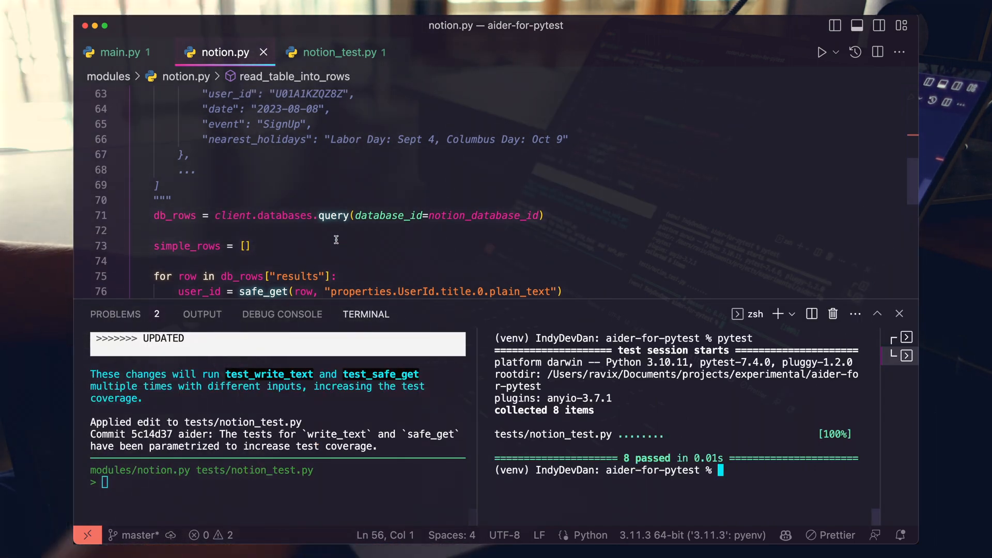
# Ask aider to mock the client.databases.query return with a structure safe_get can read.
pyautogui.write('up')
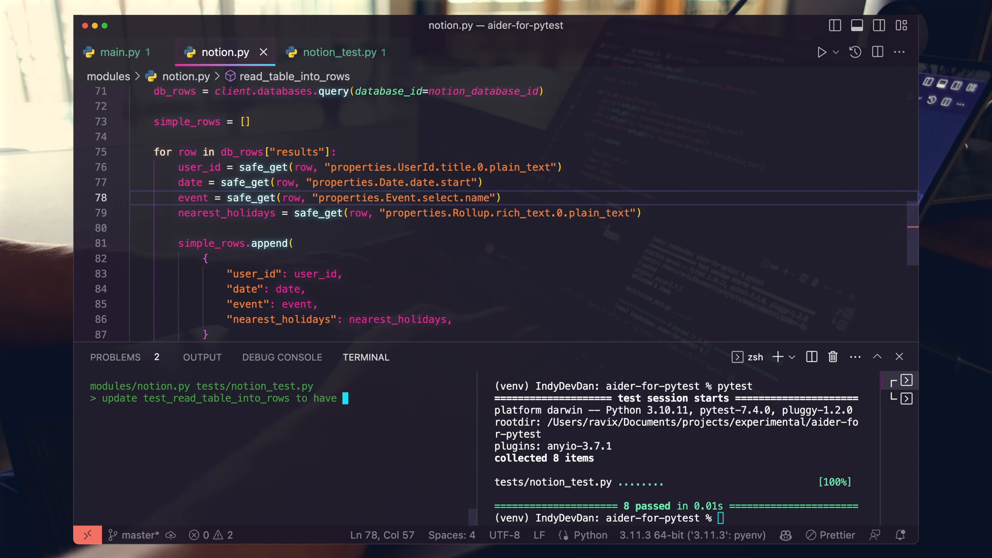
pyautogui.write('client.databases.query return')
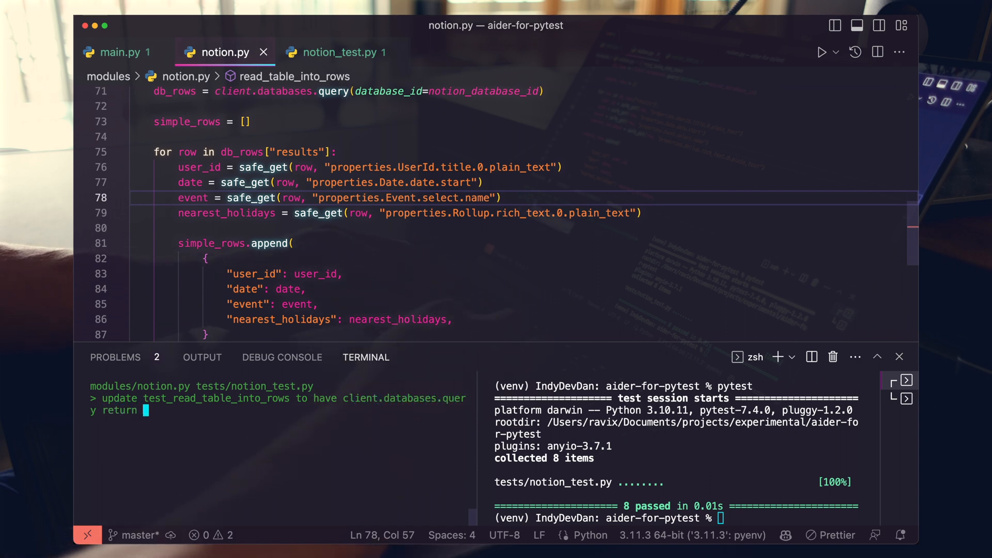
pyautogui.write('an object structure')
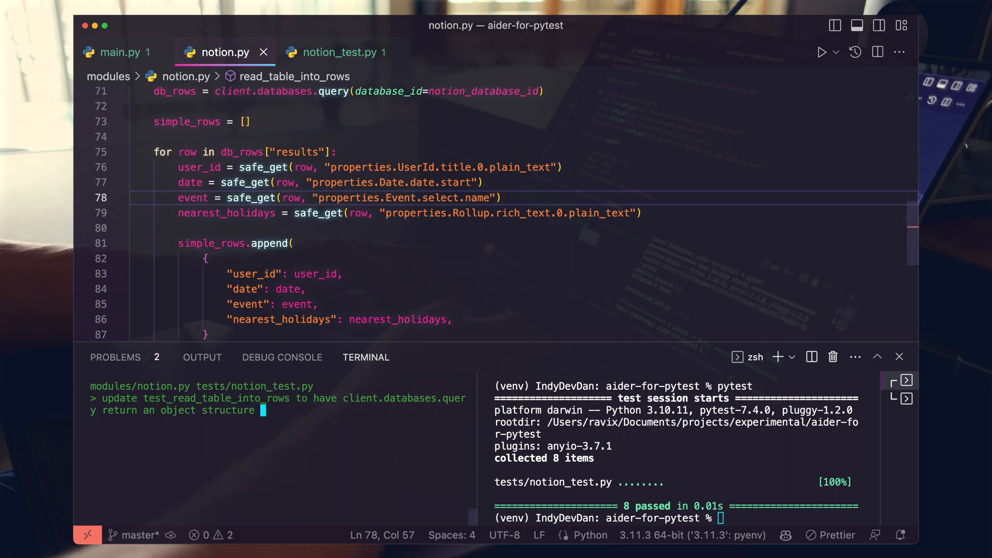
pyautogui.write('that can be used for the safe_get methods to fully test the function.')
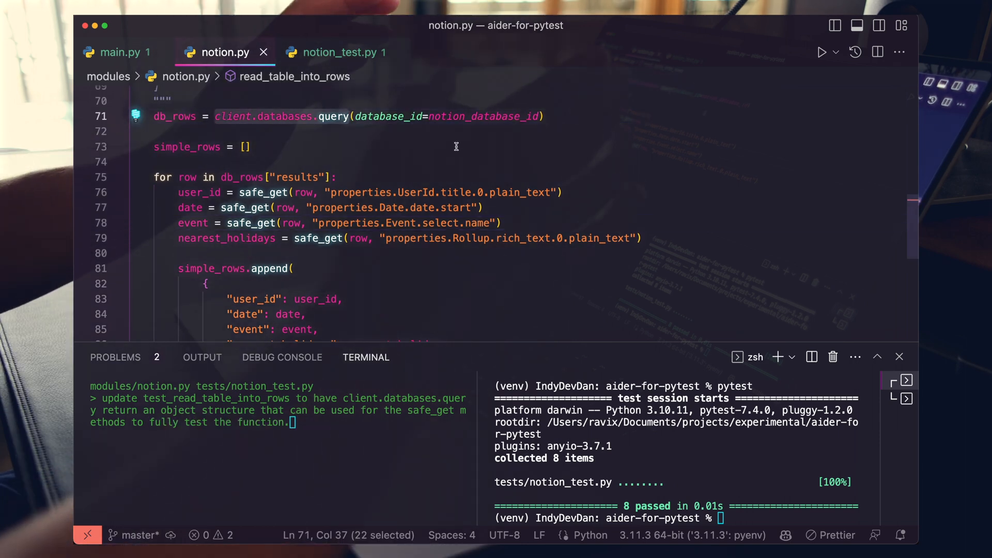
pyautogui.moveTo(219, 177)
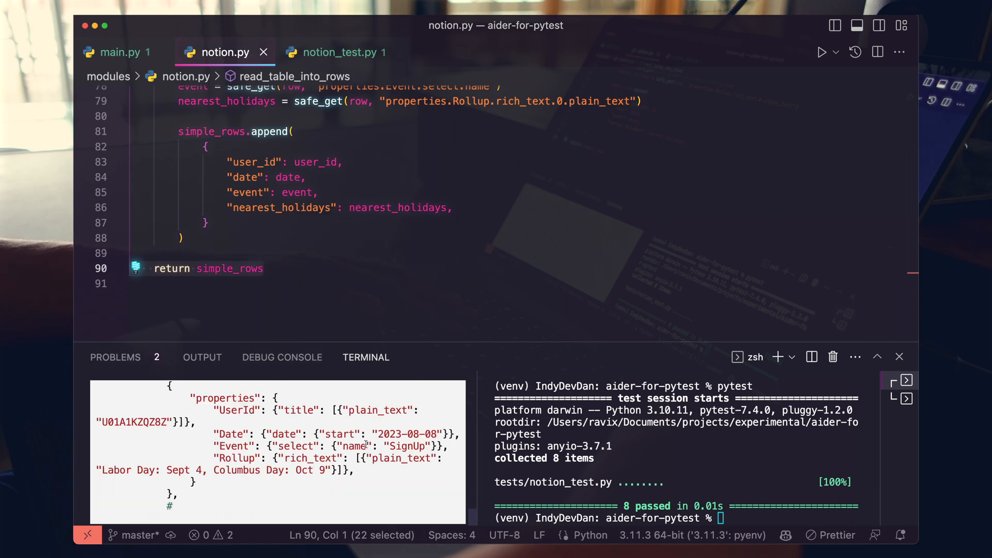
# Review the mocked query results in test_read_table_into_rows, rerun pytest, and type 'add all the types.'.
pyautogui.scroll(-3)
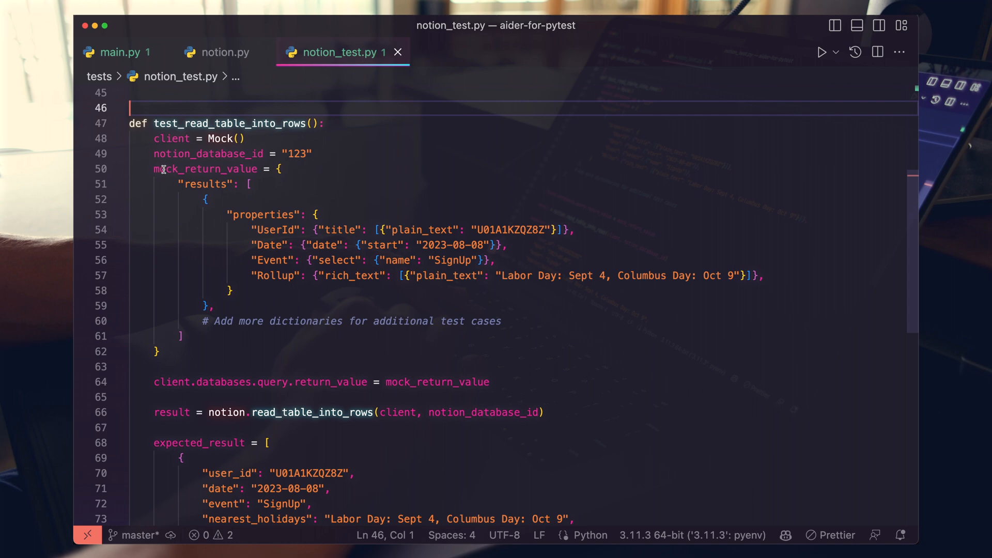
pyautogui.scroll(-3)
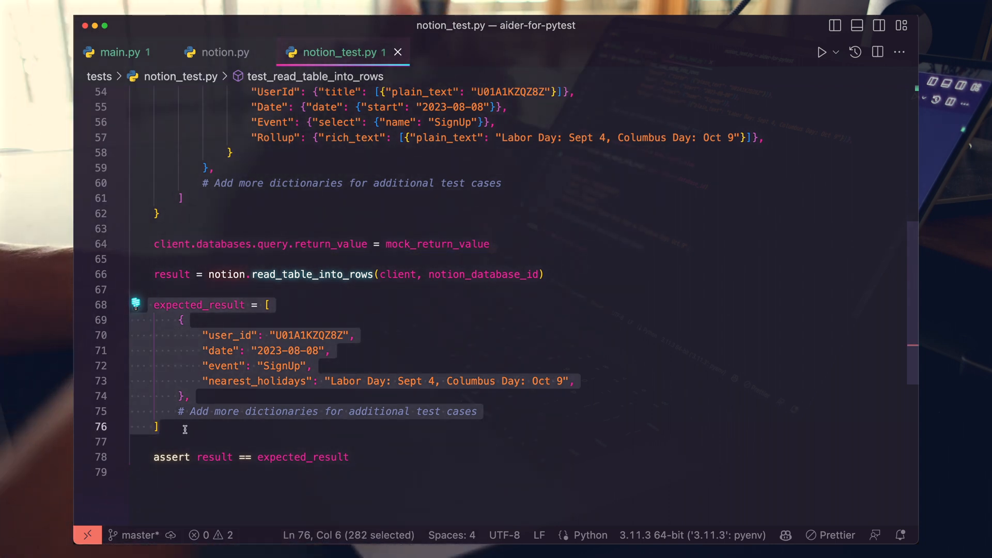
pyautogui.write('pyt')
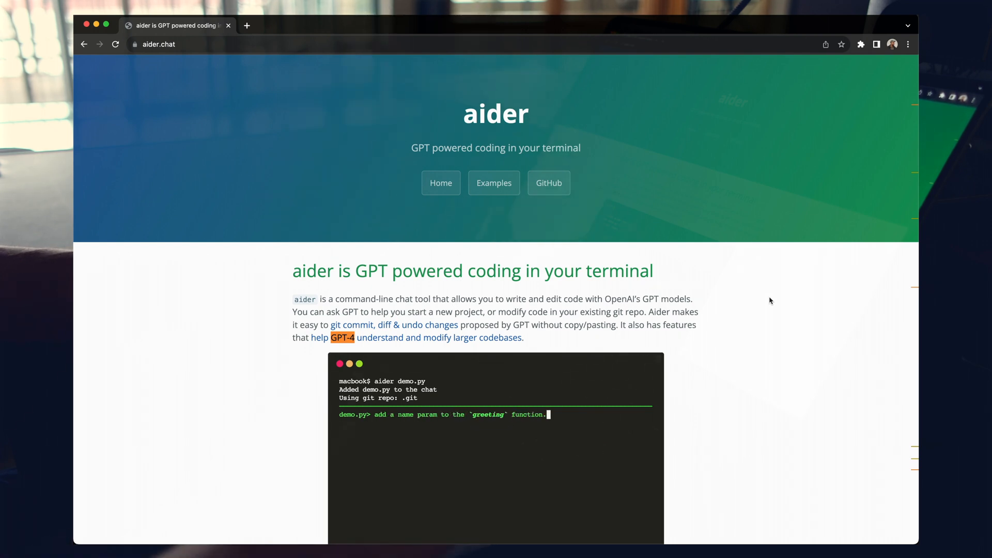
pyautogui.write('add all the types.')
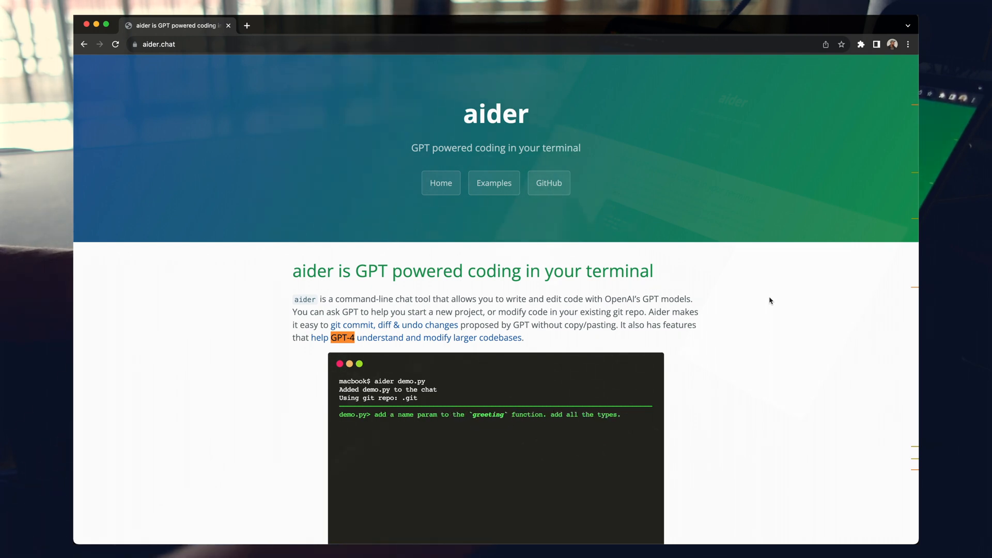